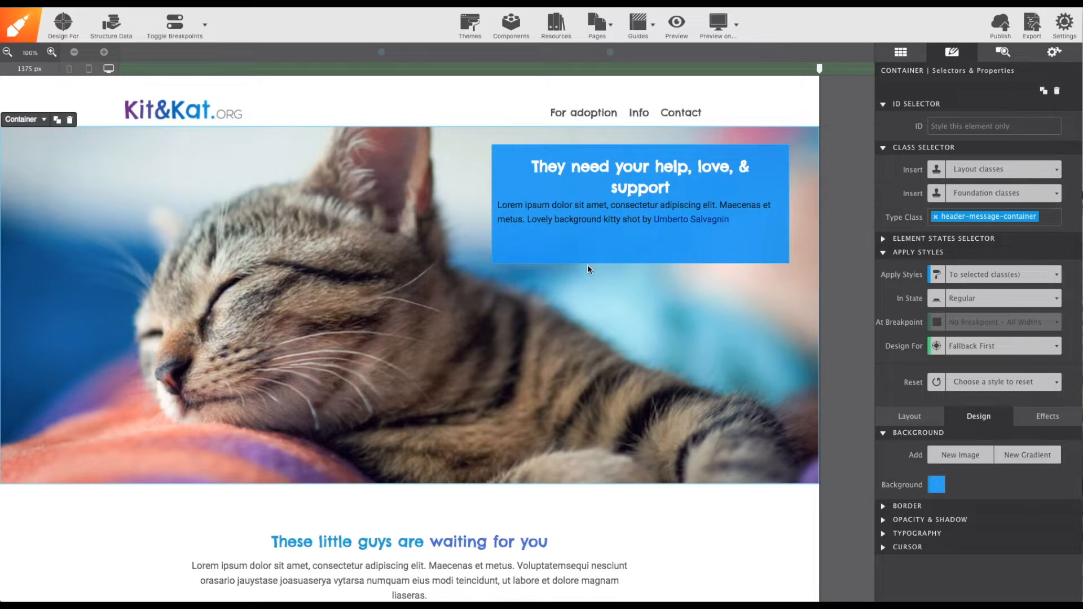
{"action": "mouse_move", "coordinate": [676, 301]}
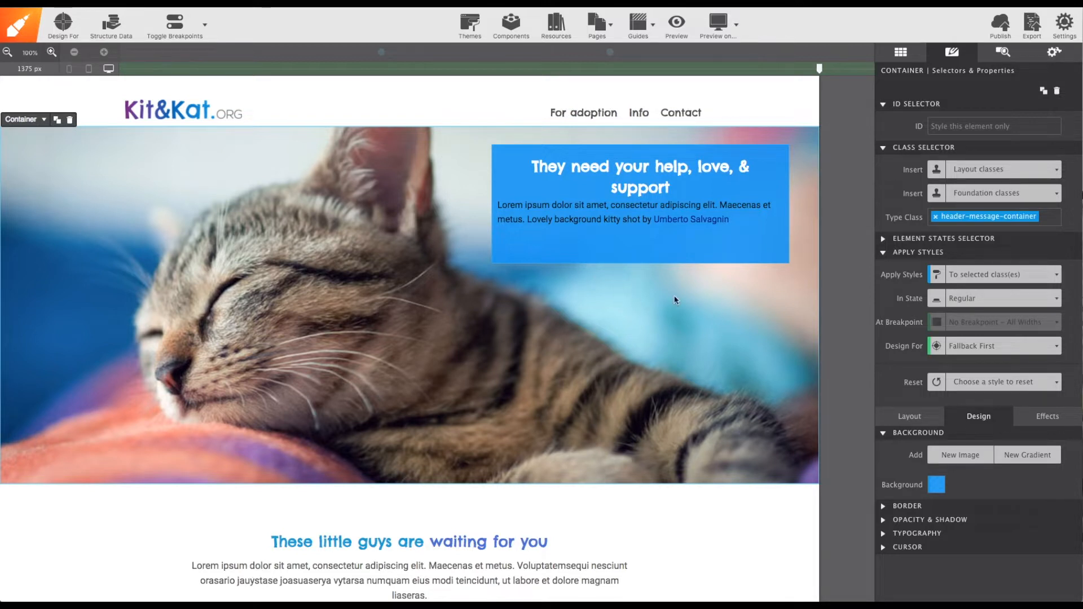
{"action": "mouse_move", "coordinate": [650, 314]}
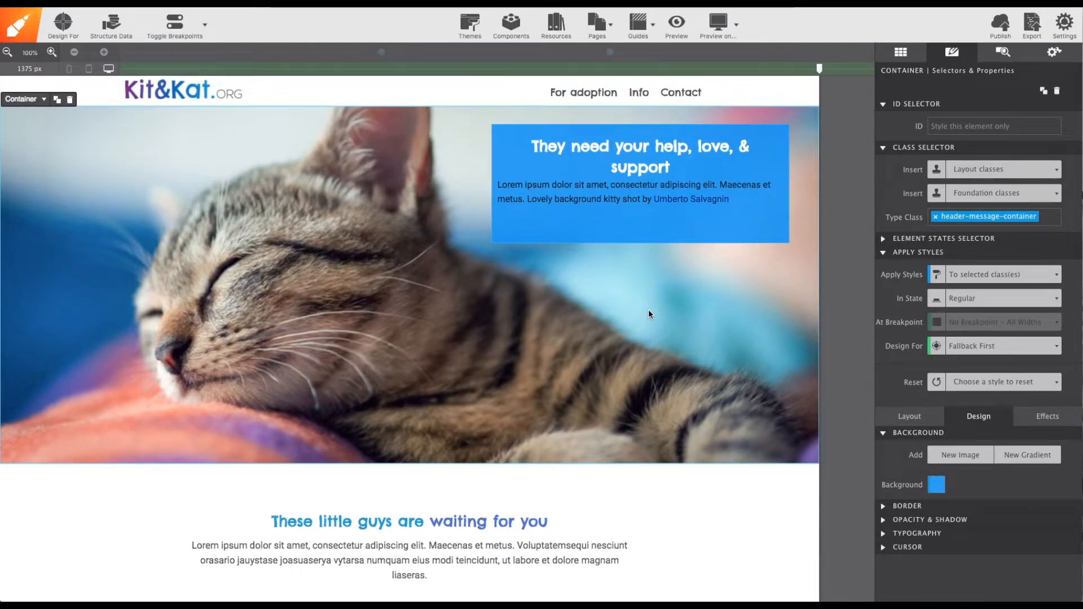
{"action": "mouse_move", "coordinate": [684, 325]}
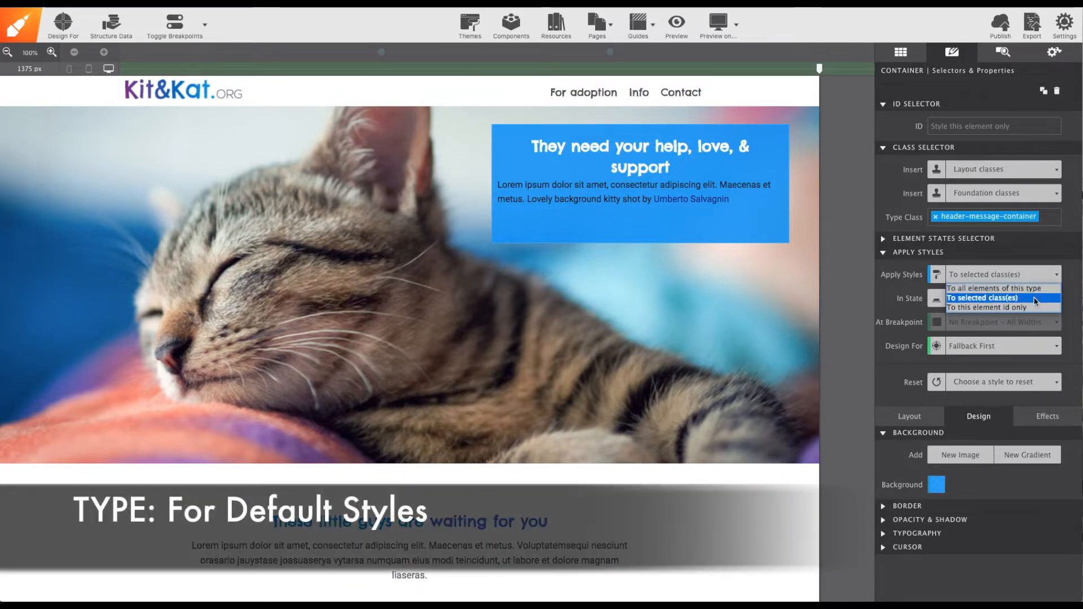
Step: Review the Apply Styles targeting choices twice without changing the setting
{"action": "left_click", "coordinate": [1002, 298]}
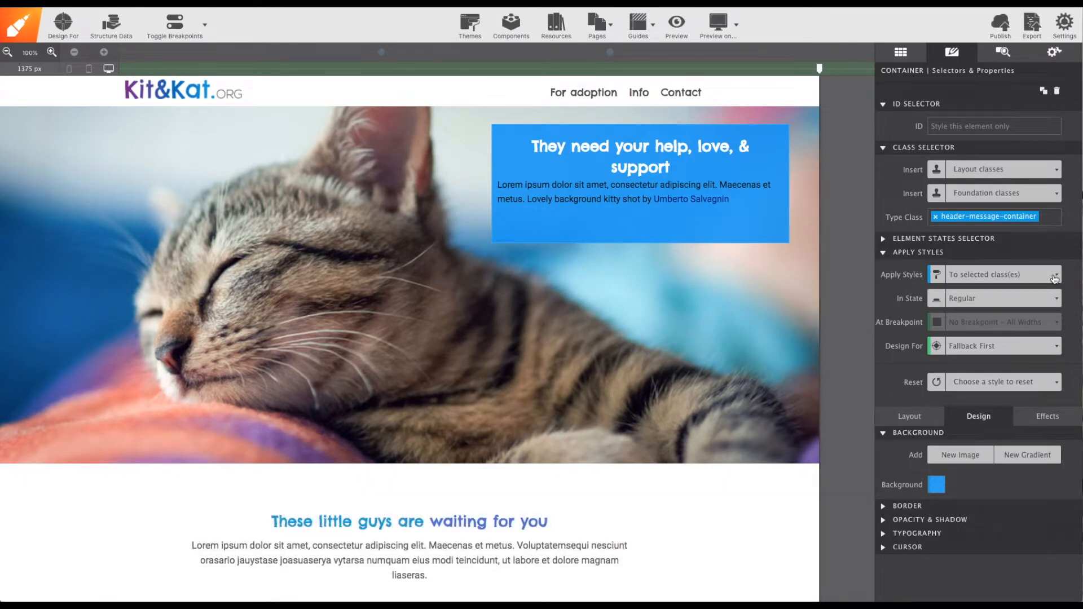
{"action": "left_click", "coordinate": [1054, 274]}
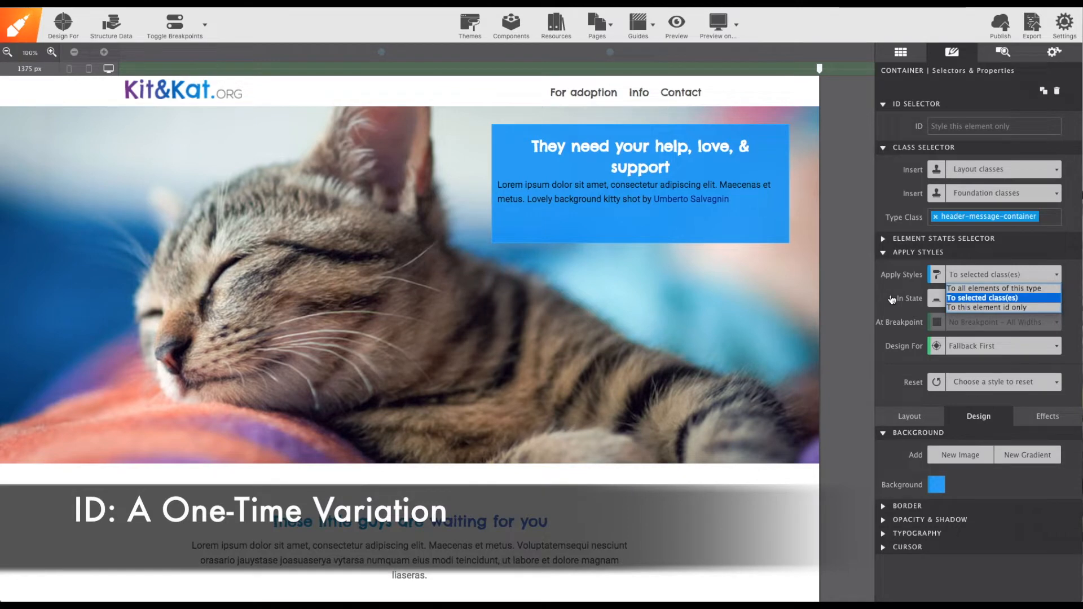
{"action": "left_click", "coordinate": [1002, 298]}
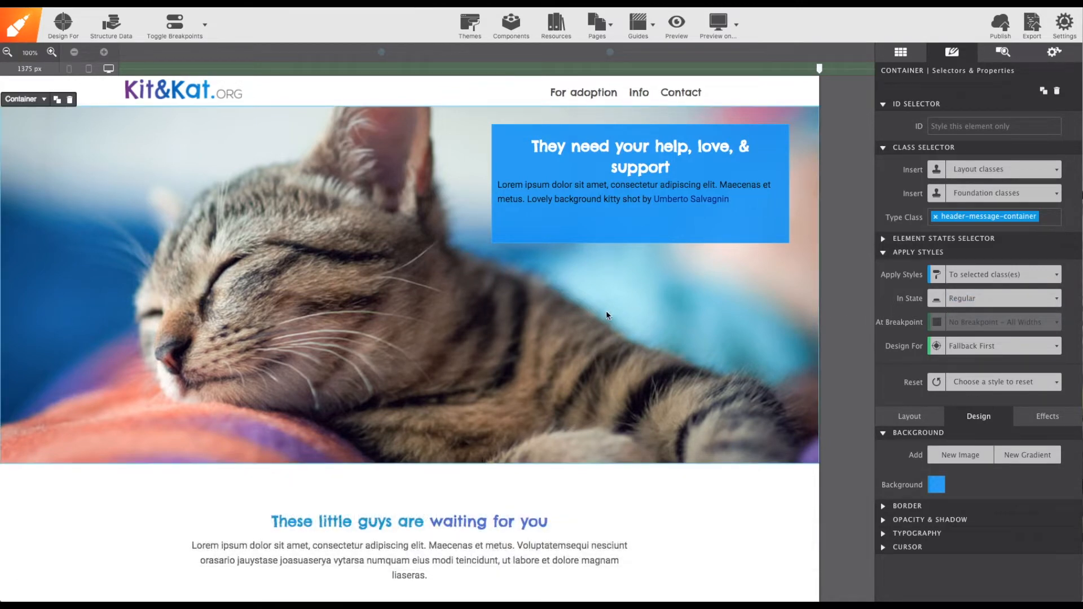
{"action": "left_click", "coordinate": [404, 556]}
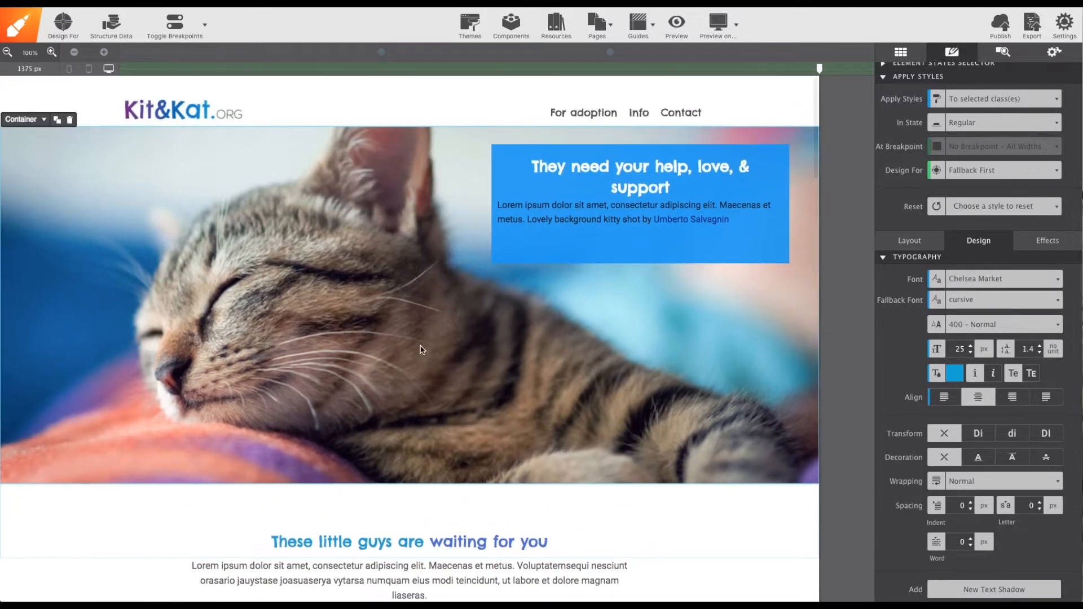
{"action": "mouse_move", "coordinate": [723, 436]}
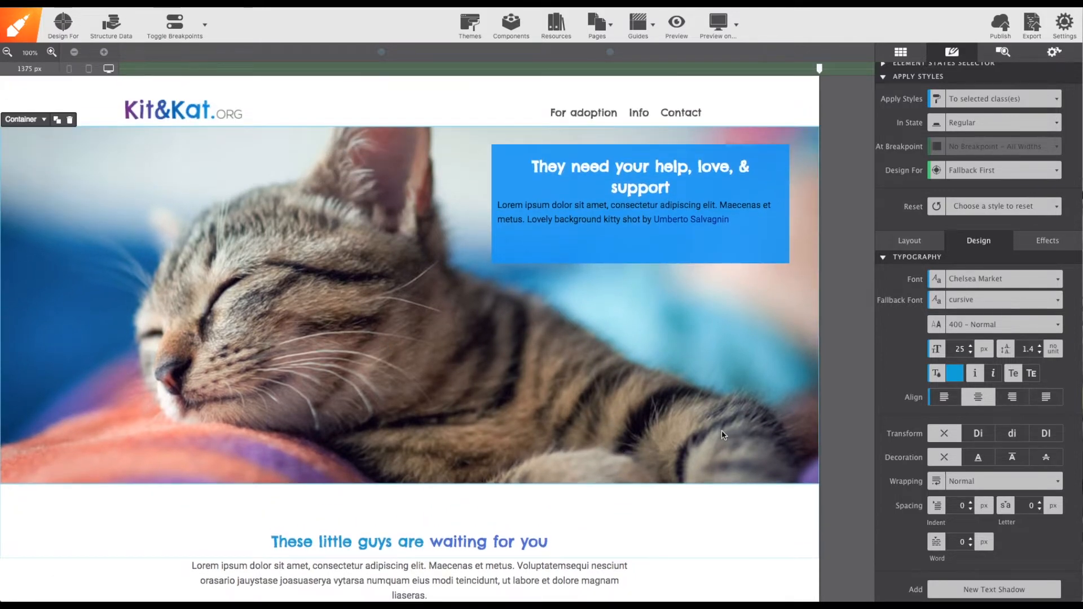
Step: Select the paragraph under the heading, reset its styles and delete it
{"action": "scroll", "scroll_direction": "down", "scroll_amount": 3}
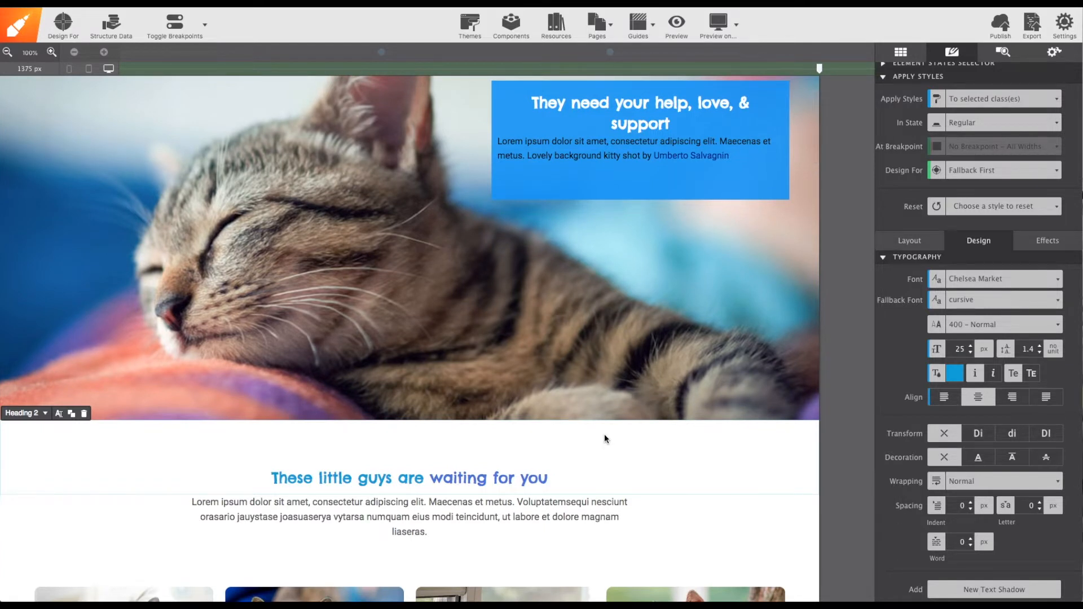
{"action": "mouse_move", "coordinate": [573, 490]}
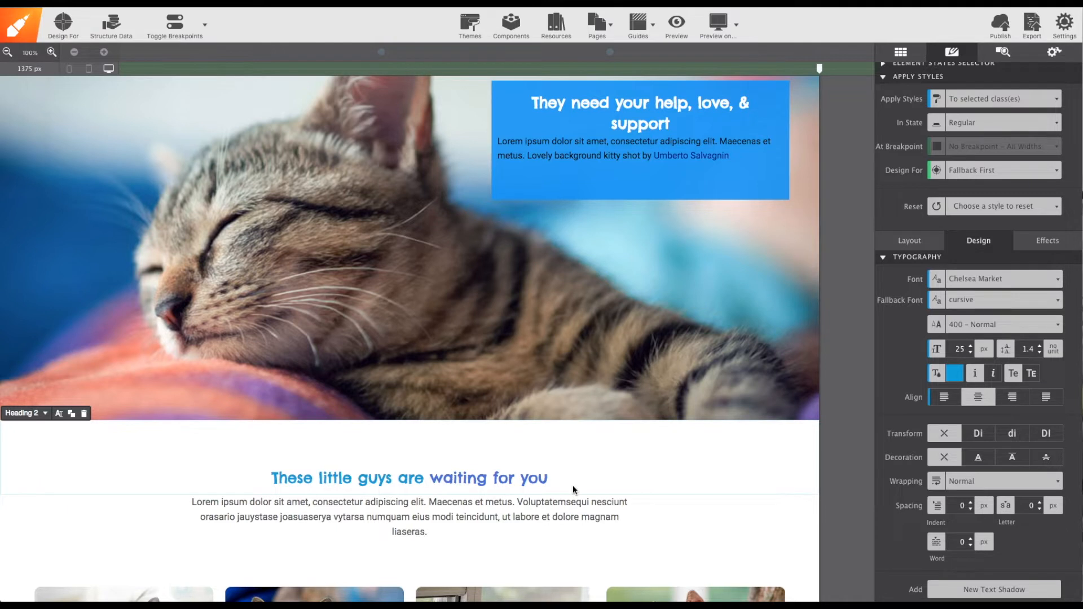
{"action": "left_click", "coordinate": [399, 517]}
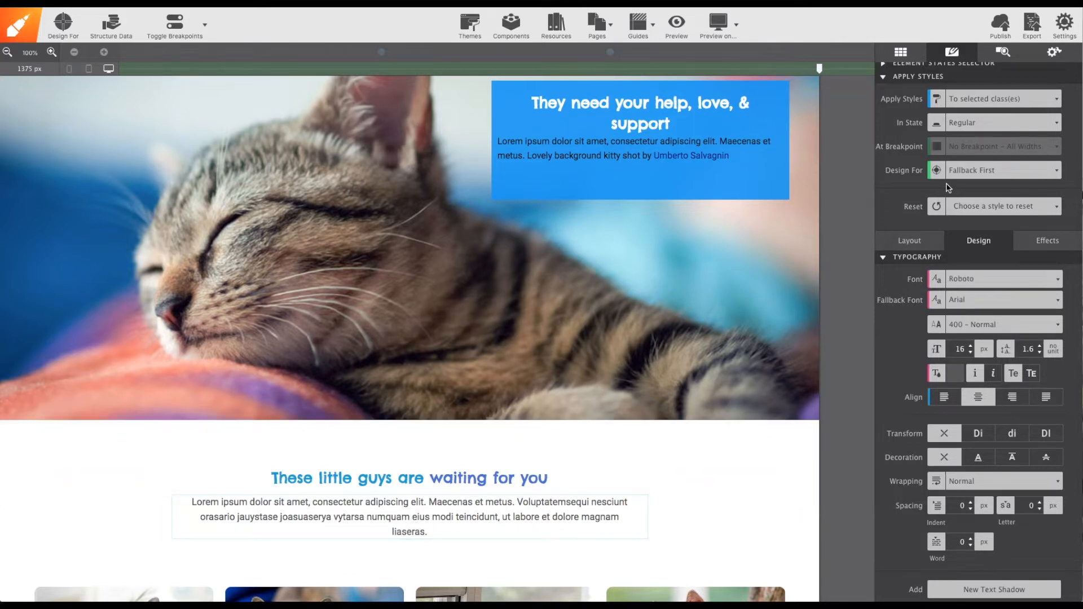
{"action": "left_click", "coordinate": [1005, 206]}
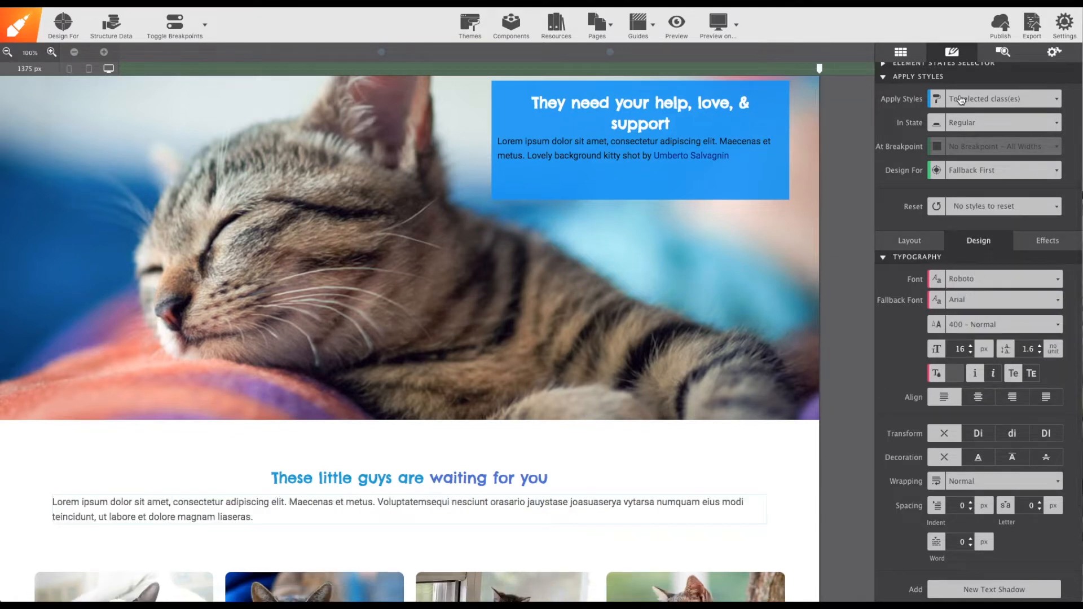
{"action": "left_click", "coordinate": [1003, 205]}
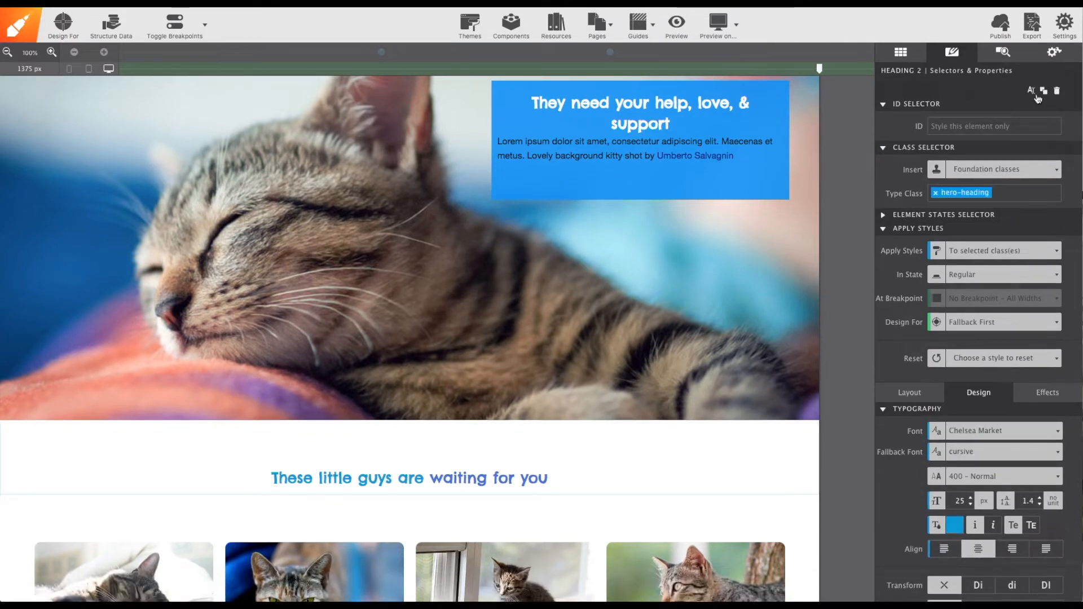
Step: Add a new Paragraph element below the heading with Apply Styles set to all elements of this type
{"action": "left_click", "coordinate": [900, 52]}
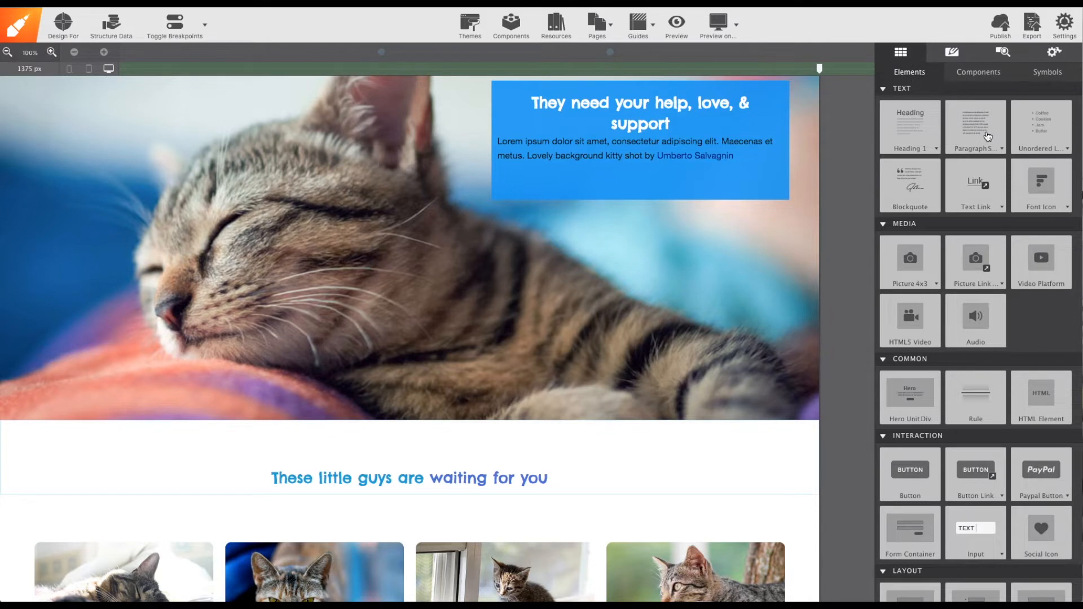
{"action": "left_click_drag", "start_coordinate": [975, 127], "coordinate": [476, 487]}
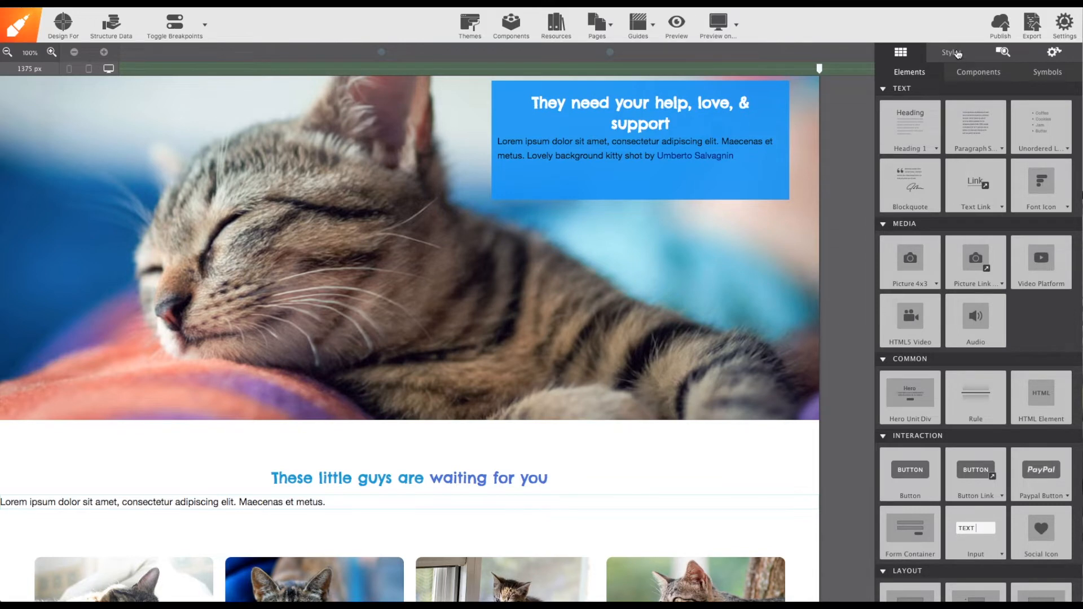
{"action": "left_click", "coordinate": [951, 52]}
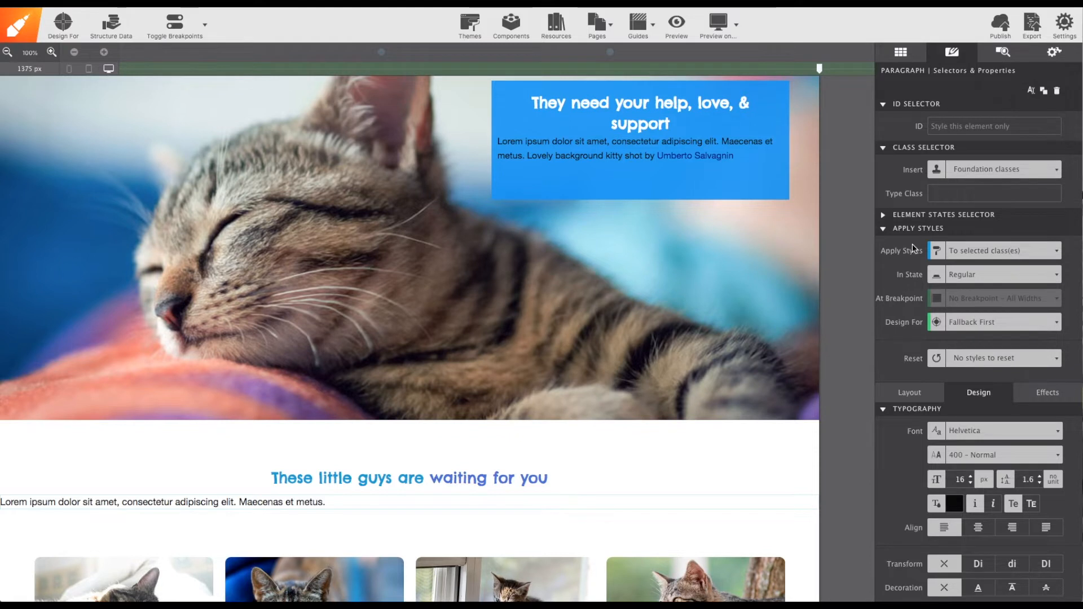
{"action": "left_click", "coordinate": [1002, 250]}
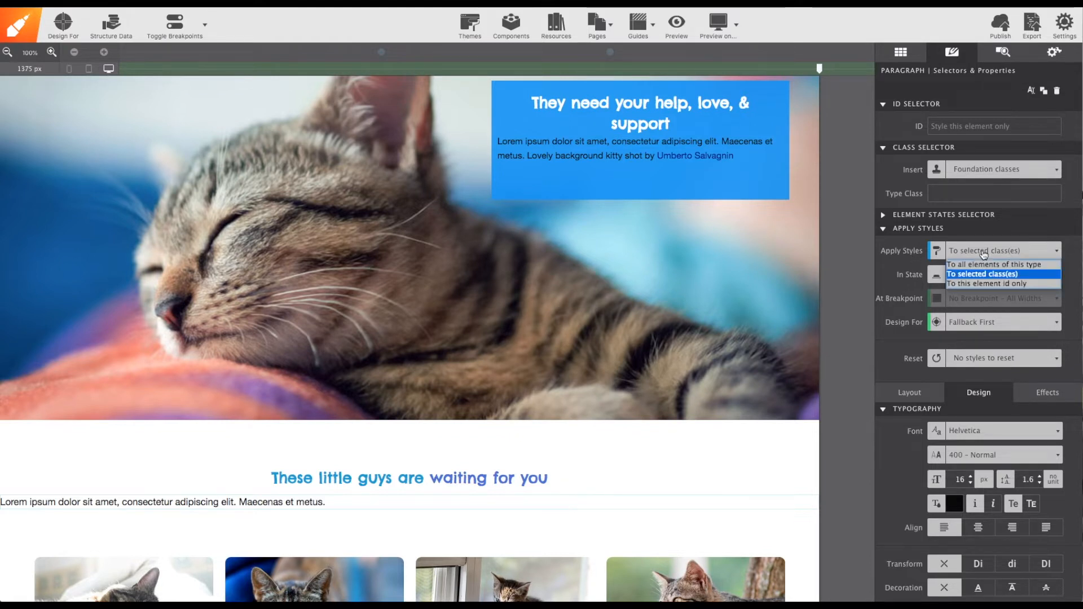
{"action": "left_click", "coordinate": [995, 264]}
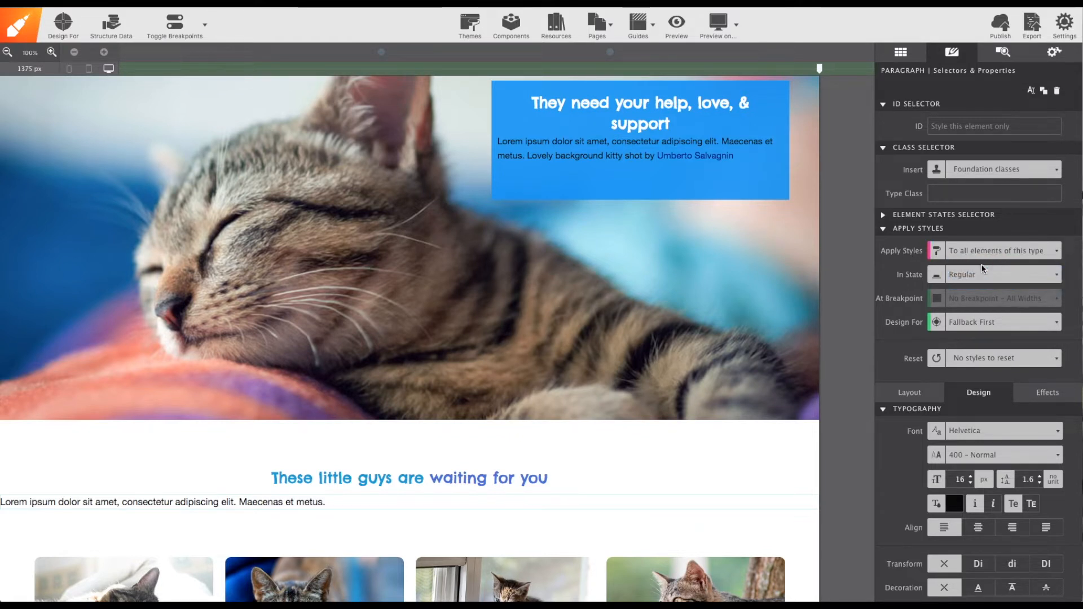
{"action": "scroll", "scroll_direction": "down", "scroll_amount": 3}
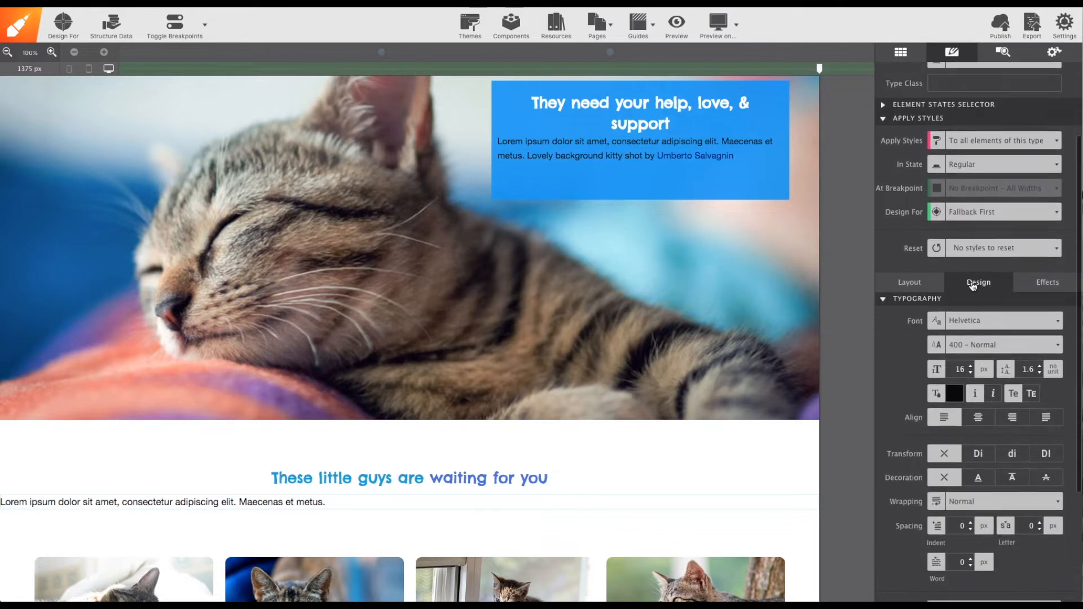
Step: Style all paragraphs with Roboto, left alignment, a text colour and a 740 px maximum width
{"action": "left_click", "coordinate": [1002, 321]}
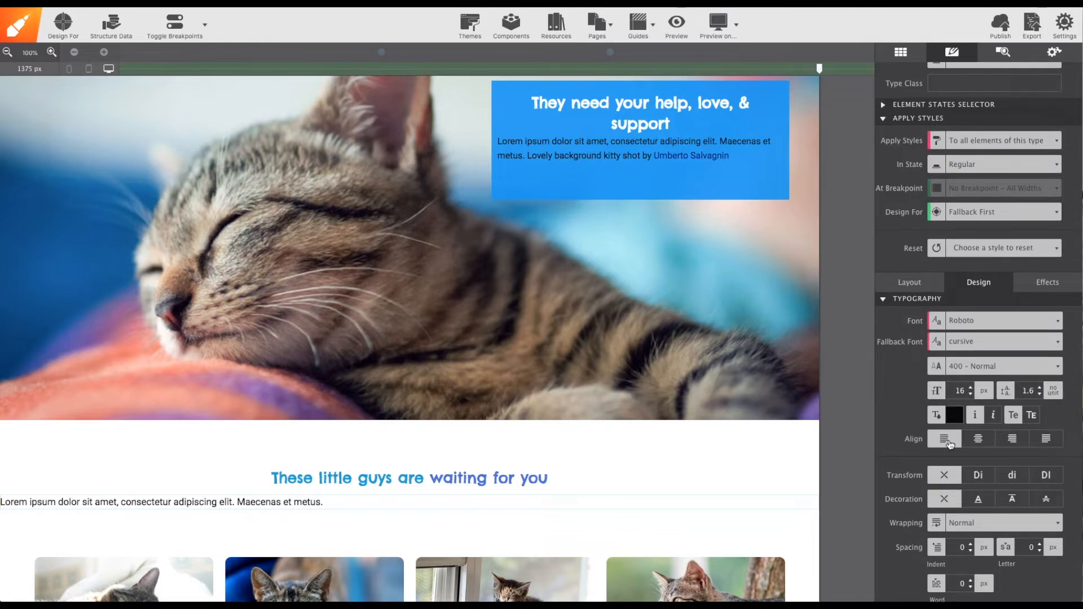
{"action": "left_click", "coordinate": [945, 439]}
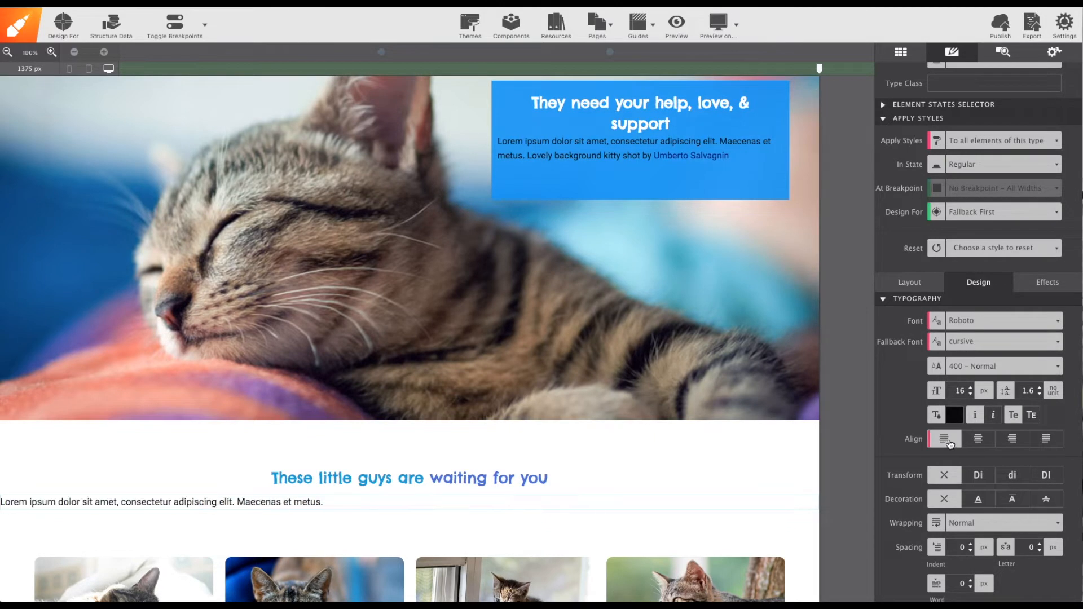
{"action": "left_click", "coordinate": [971, 387]}
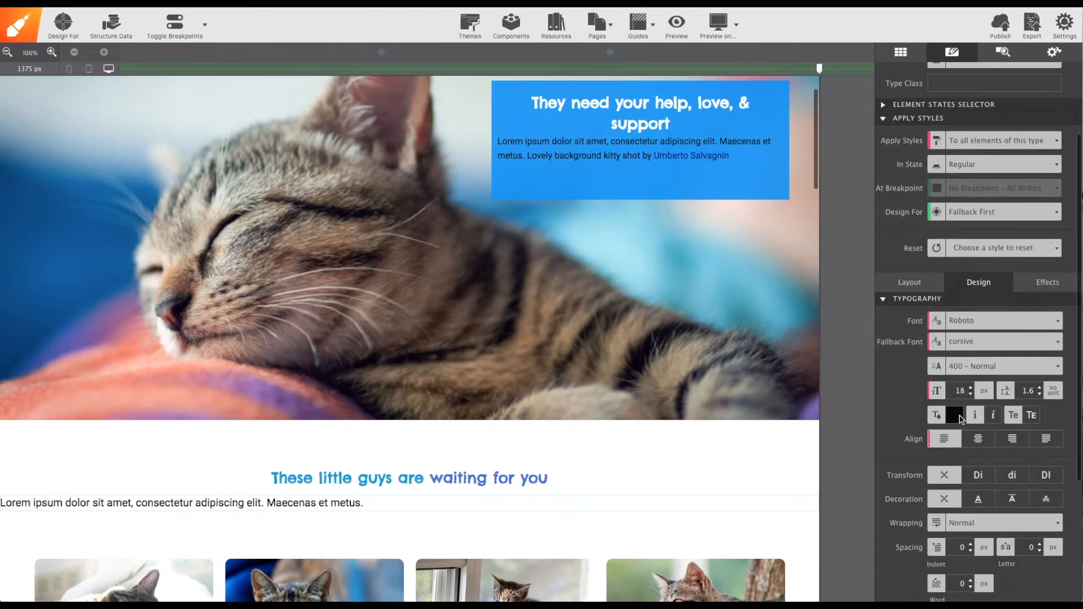
{"action": "left_click", "coordinate": [951, 416]}
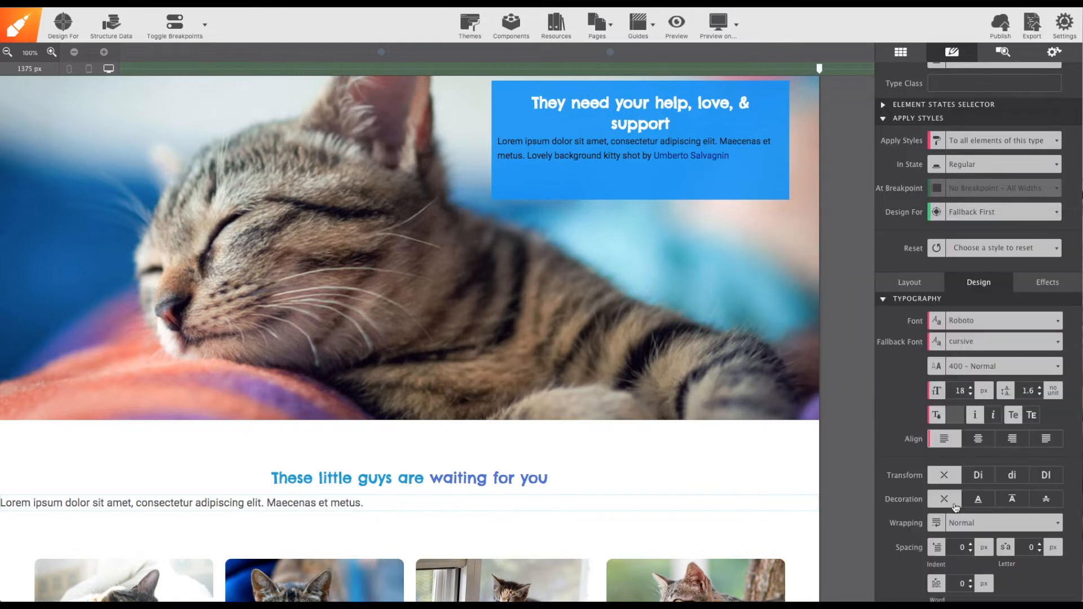
{"action": "left_click", "coordinate": [910, 282]}
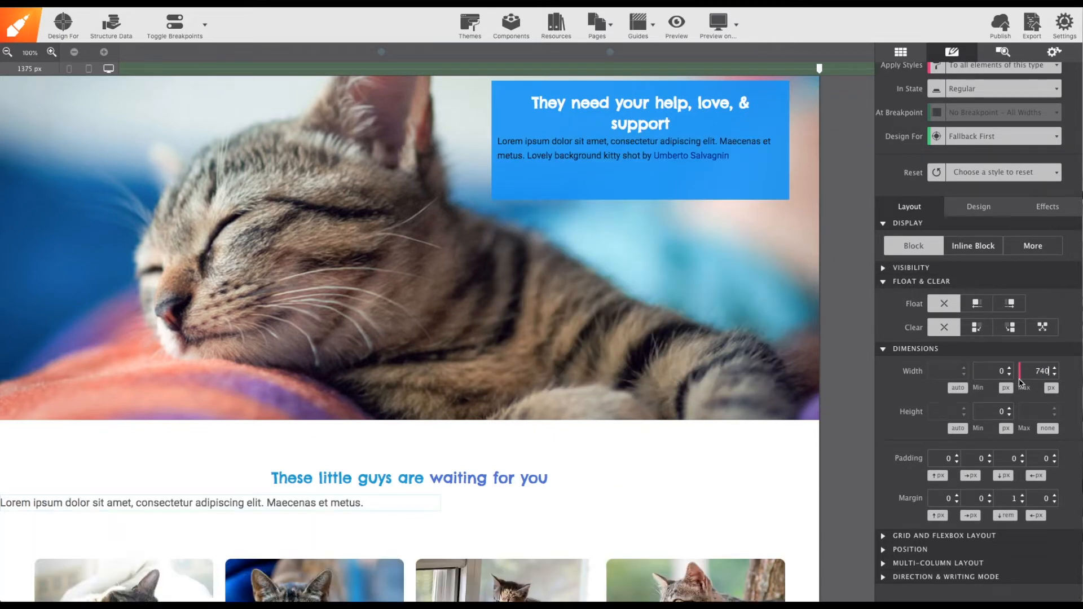
{"action": "left_click", "coordinate": [978, 206]}
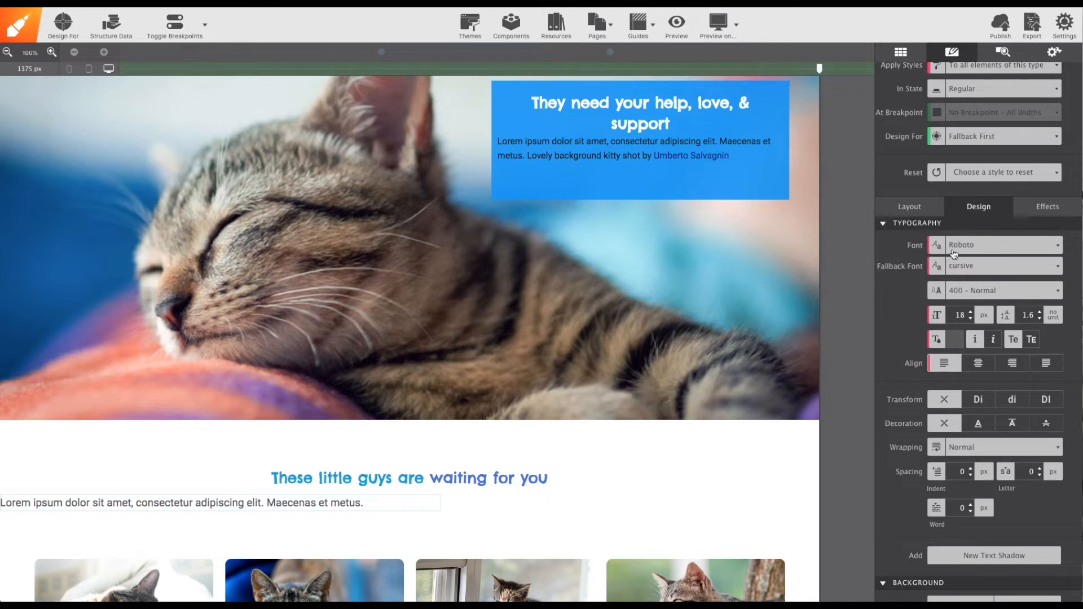
{"action": "mouse_move", "coordinate": [931, 339]}
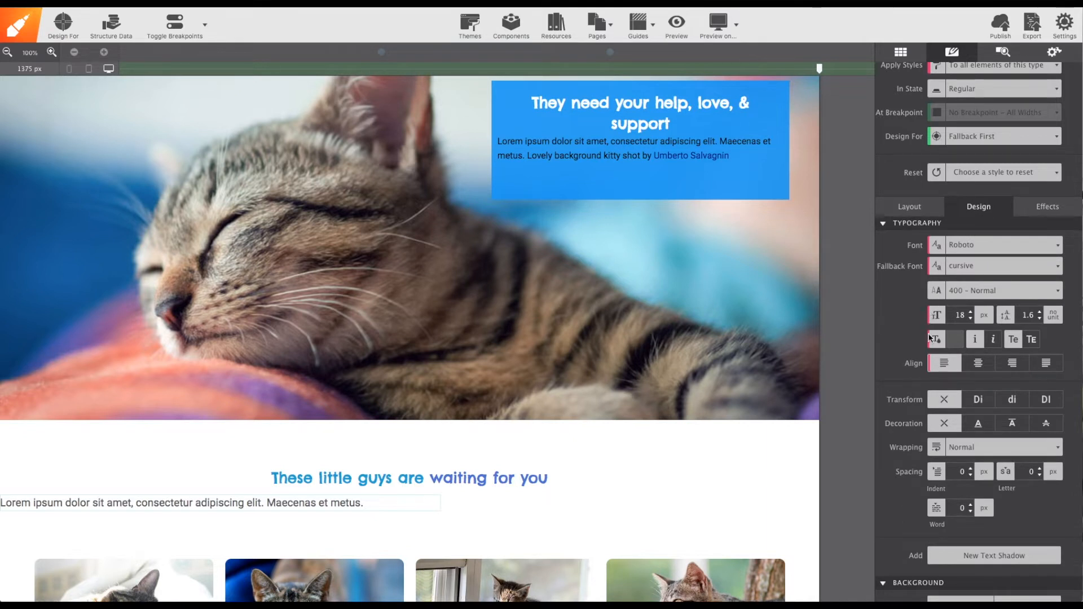
{"action": "mouse_move", "coordinate": [943, 364]}
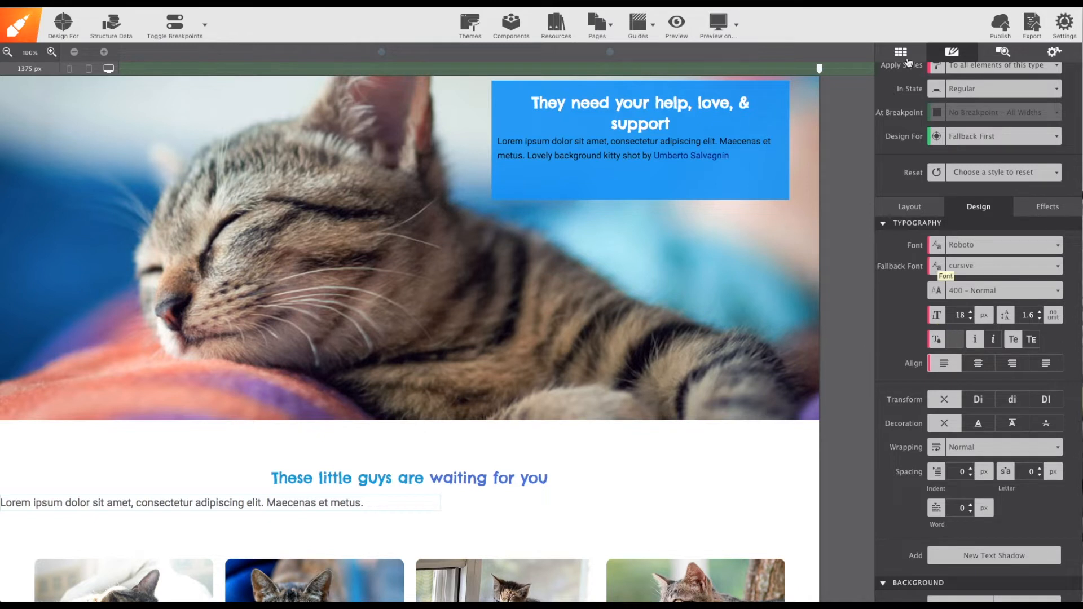
Step: Add more placeholder Paragraph elements from the Elements panel below the heading
{"action": "left_click", "coordinate": [901, 52]}
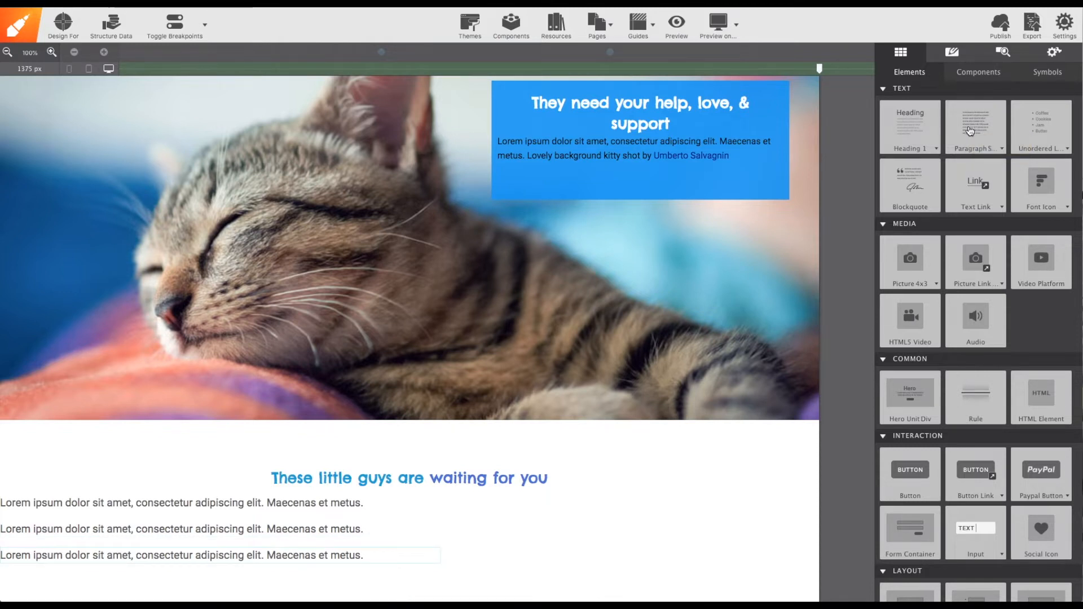
{"action": "left_click", "coordinate": [410, 478]}
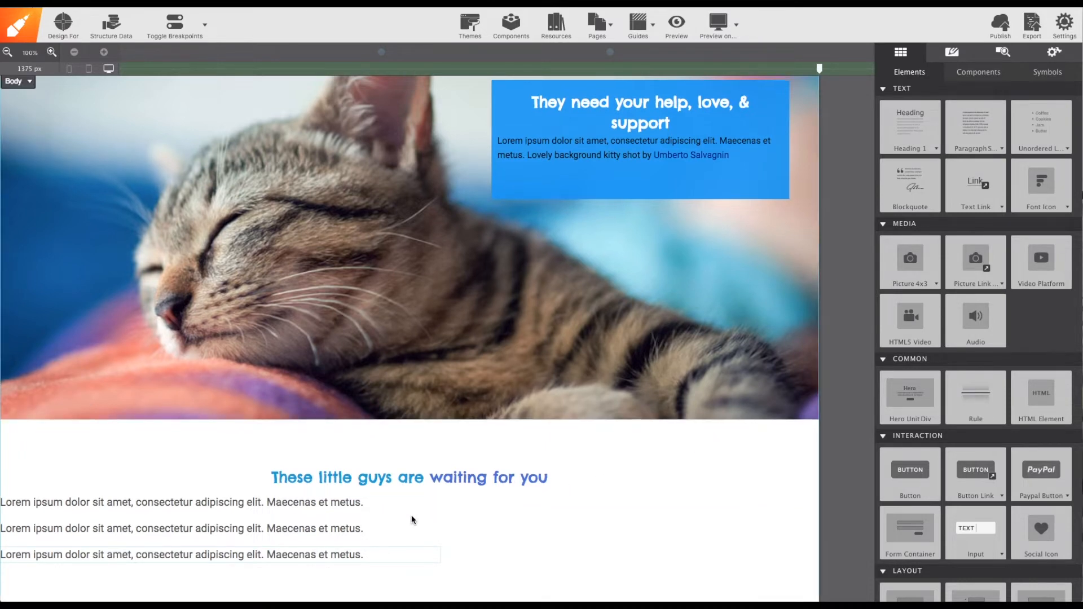
{"action": "scroll", "scroll_direction": "down", "scroll_amount": 3}
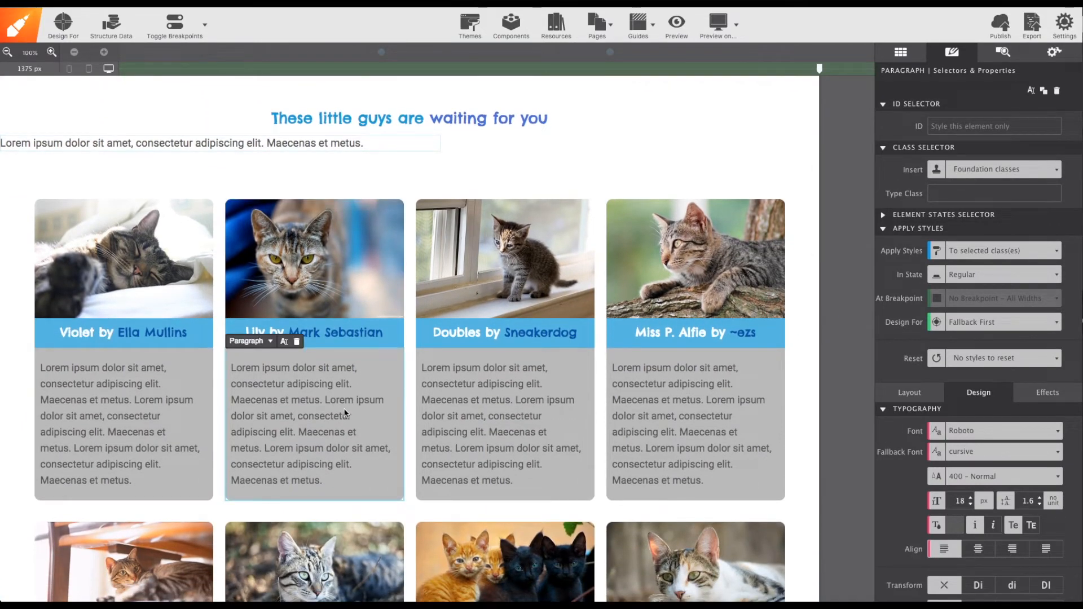
Step: Select the paragraph under the heading and set Apply Styles to selected classes
{"action": "left_click", "coordinate": [671, 410]}
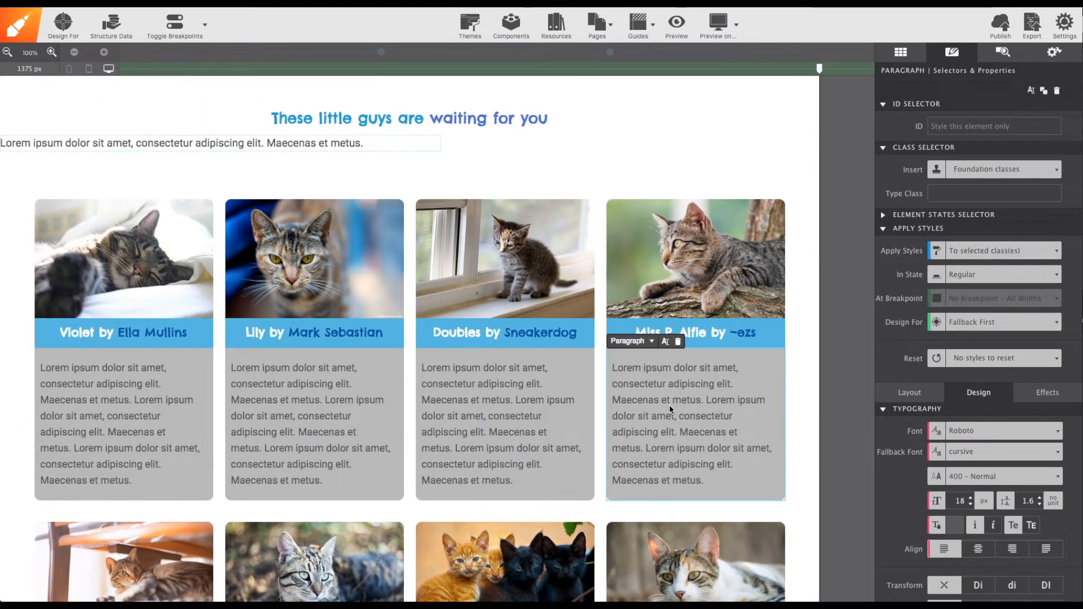
{"action": "left_click", "coordinate": [314, 431]}
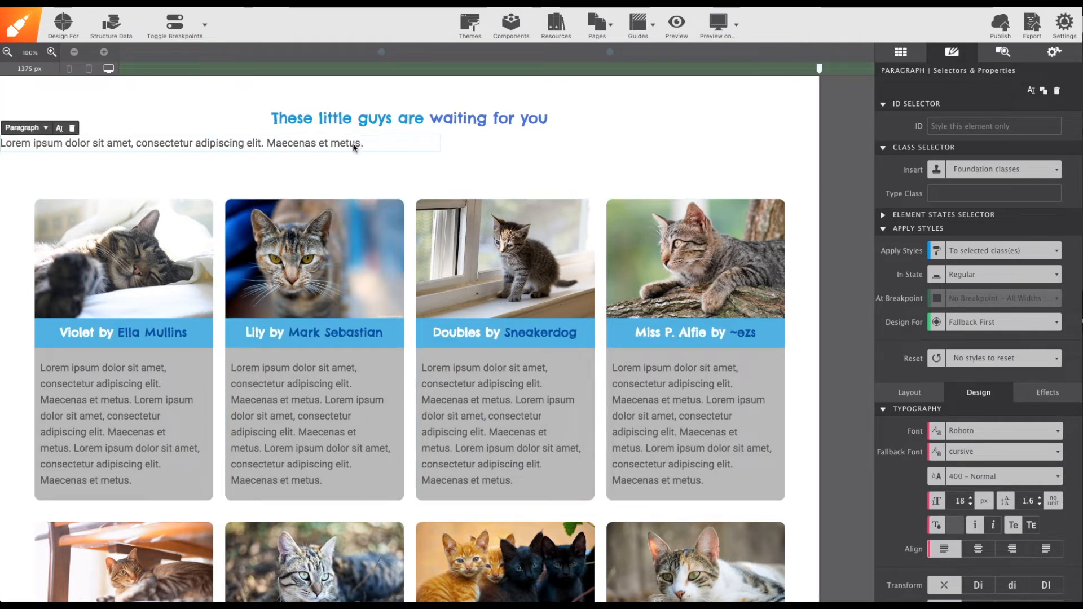
{"action": "mouse_move", "coordinate": [424, 151]}
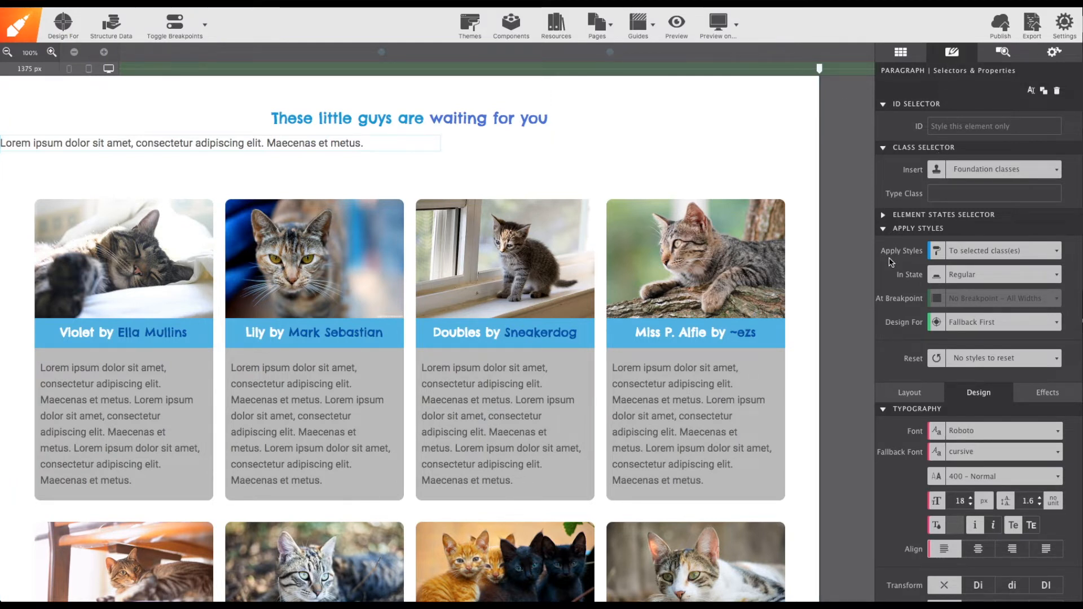
{"action": "left_click", "coordinate": [1002, 251]}
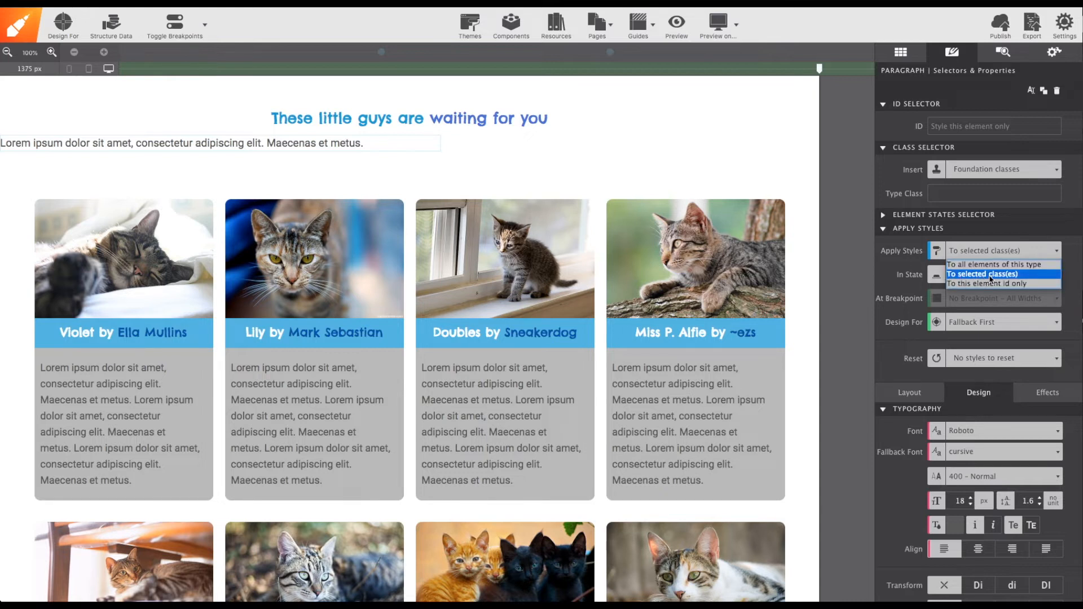
{"action": "left_click", "coordinate": [1005, 271]}
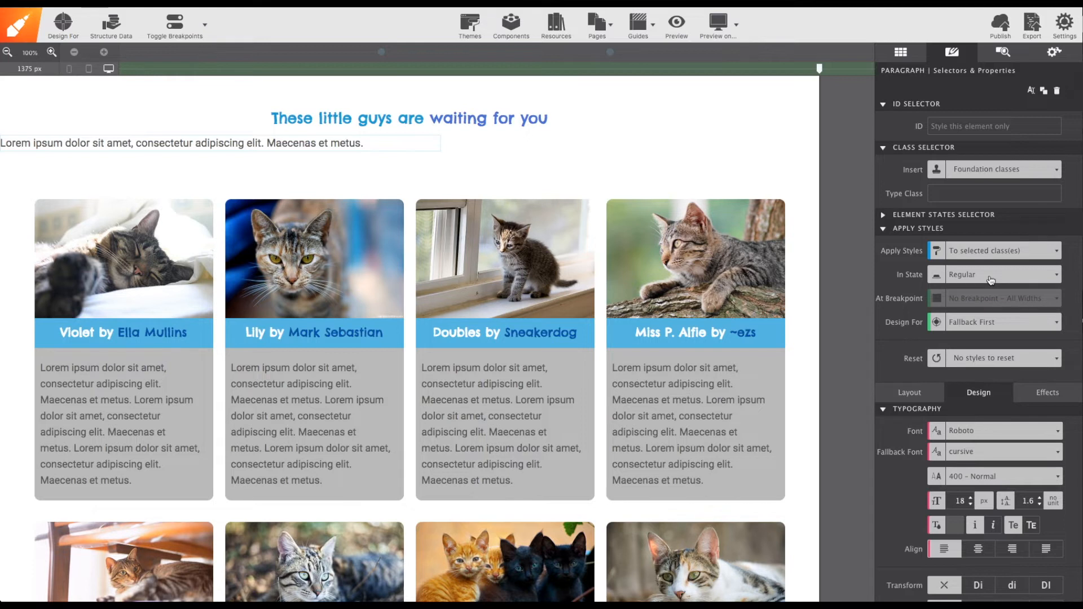
Step: Enter the class hero-paragraph in Type Class and confirm it on the paragraph
{"action": "left_click", "coordinate": [995, 193]}
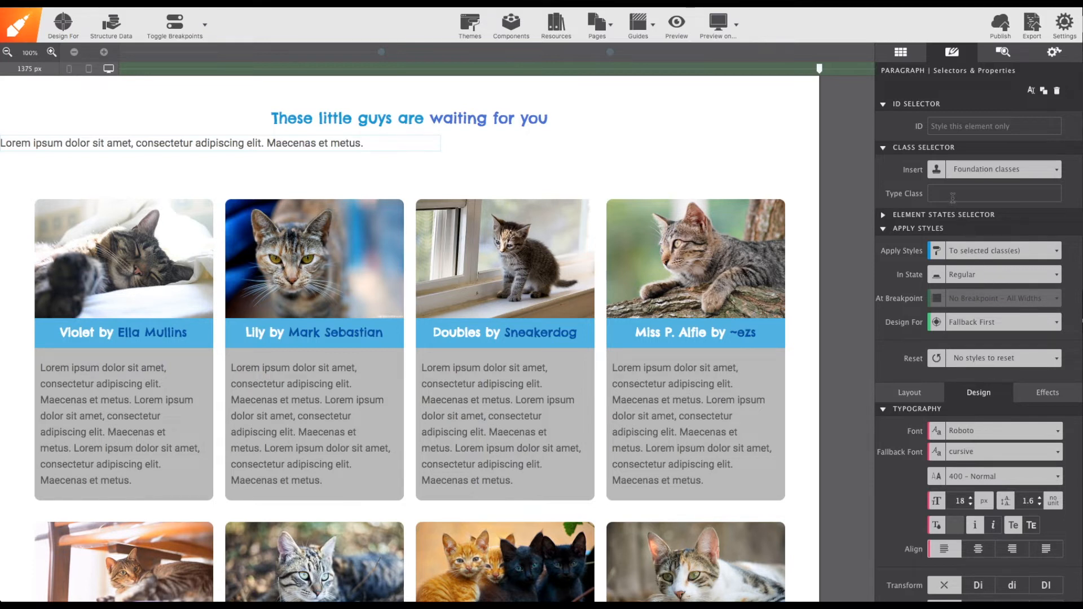
{"action": "left_click", "coordinate": [994, 193]}
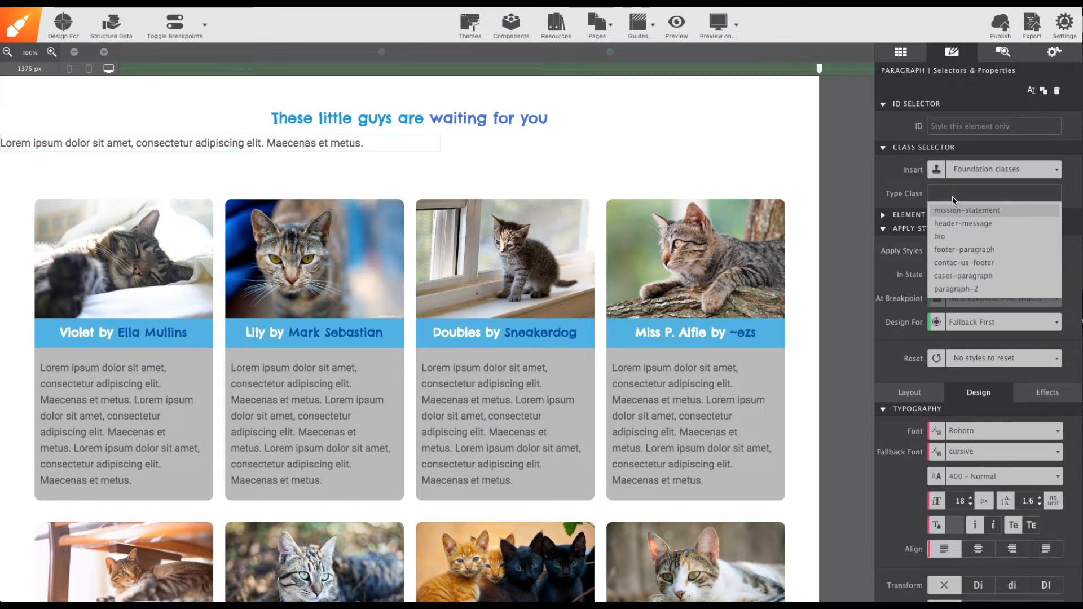
{"action": "type", "text": "hero-paragraph"}
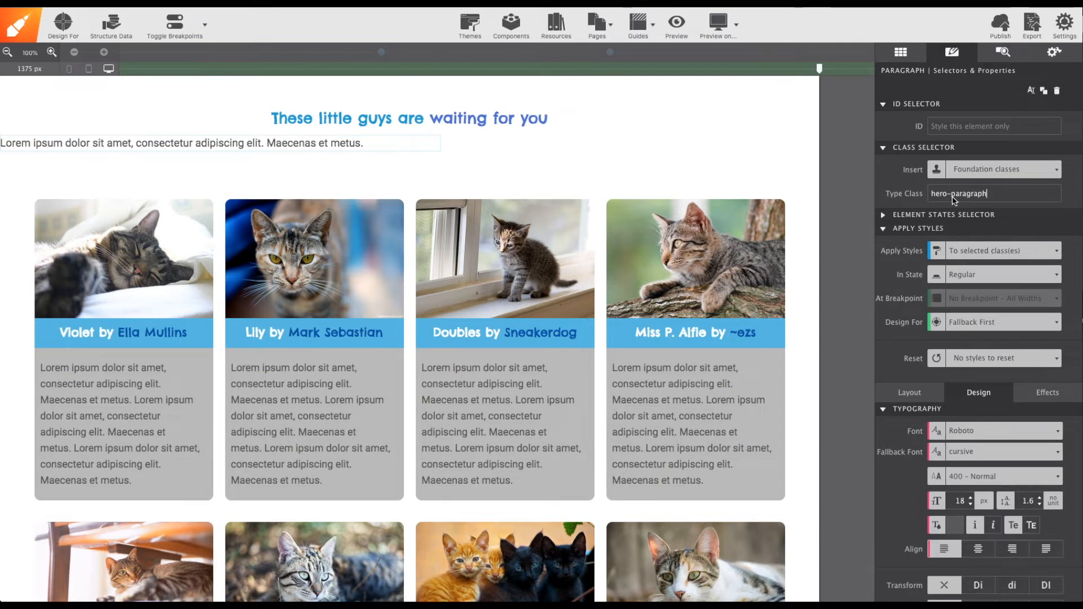
{"action": "key", "text": "Enter"}
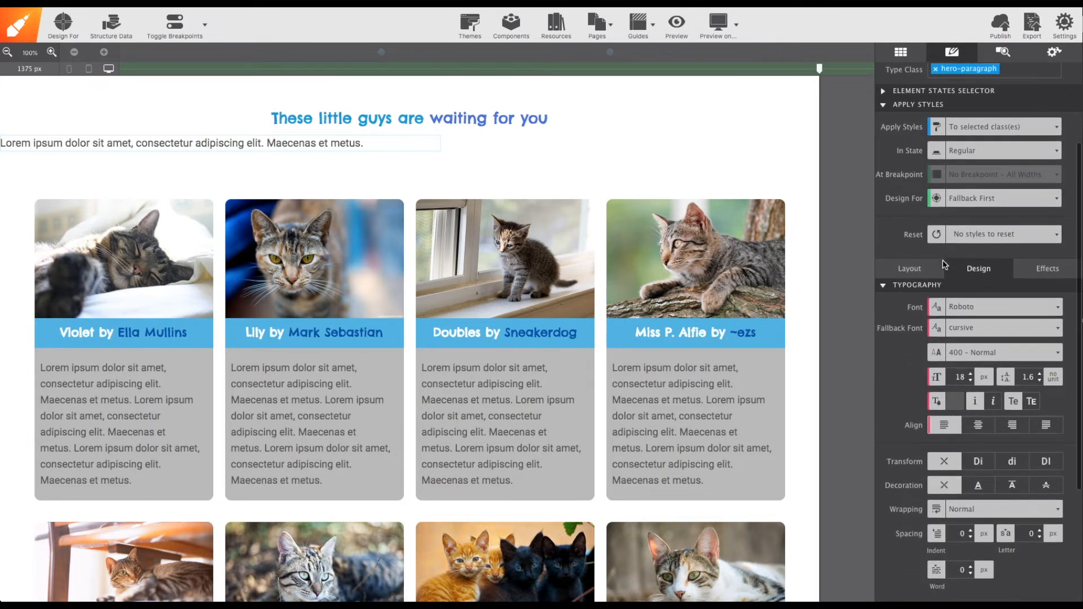
Step: Center the hero-paragraph text, raise its font size to 20 px and go to its margin settings
{"action": "scroll", "scroll_direction": "down", "scroll_amount": 3}
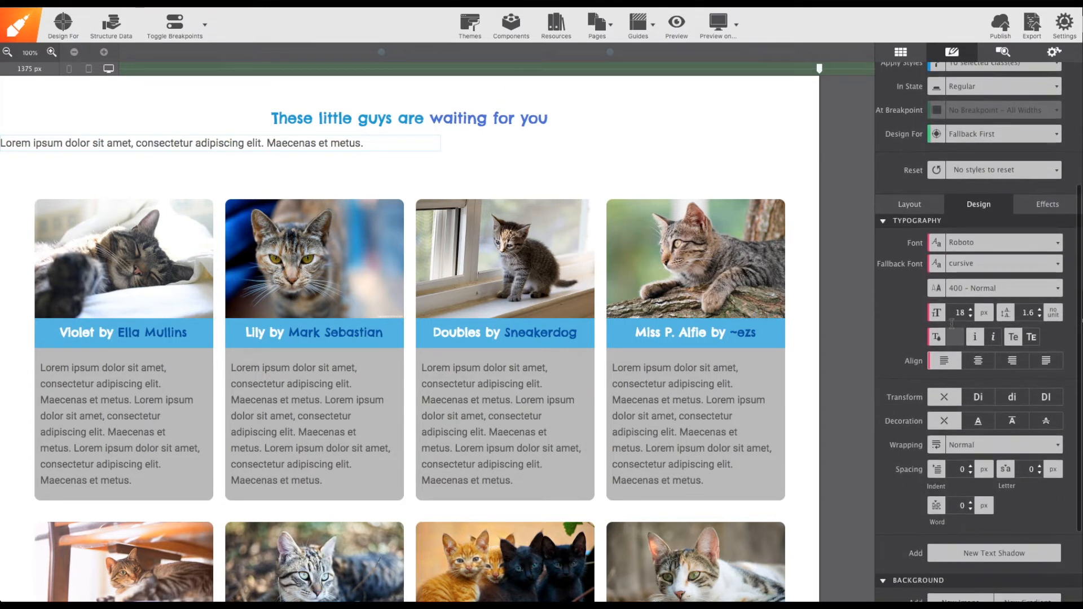
{"action": "left_click", "coordinate": [979, 362]}
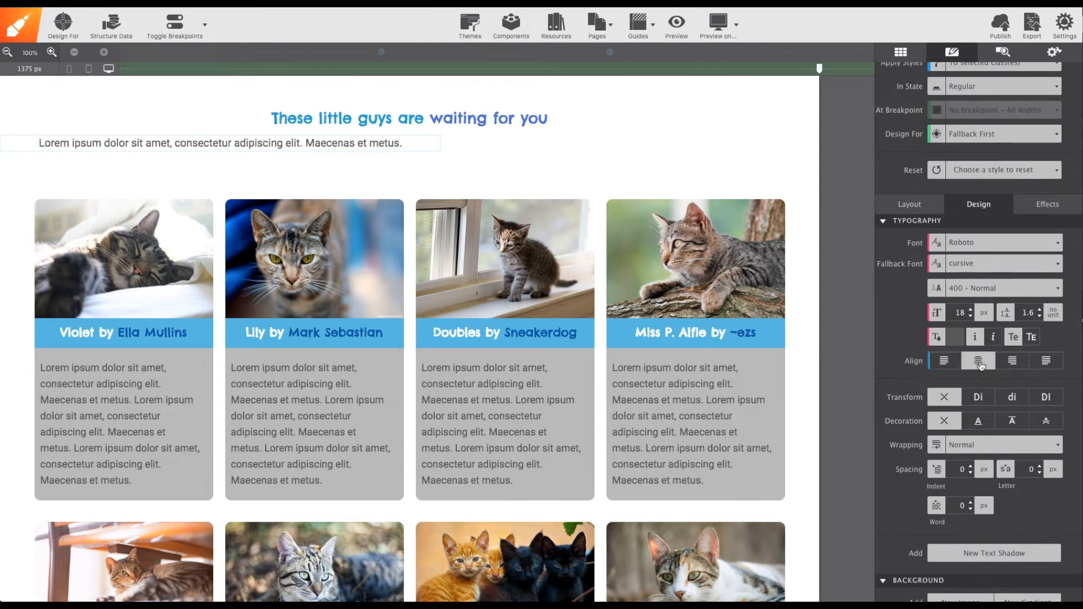
{"action": "left_click", "coordinate": [971, 309]}
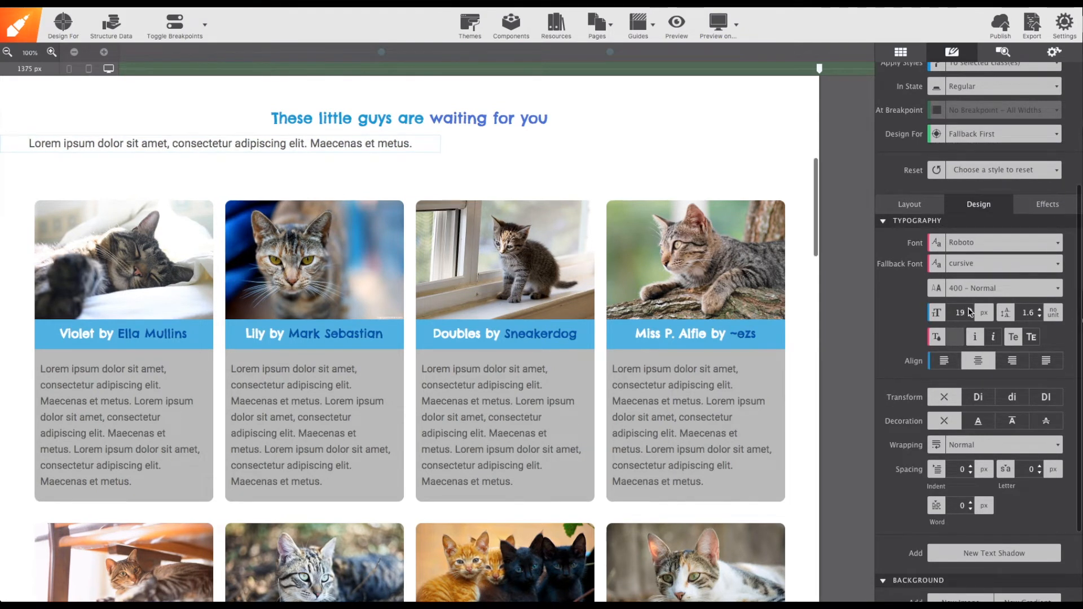
{"action": "left_click", "coordinate": [969, 308]}
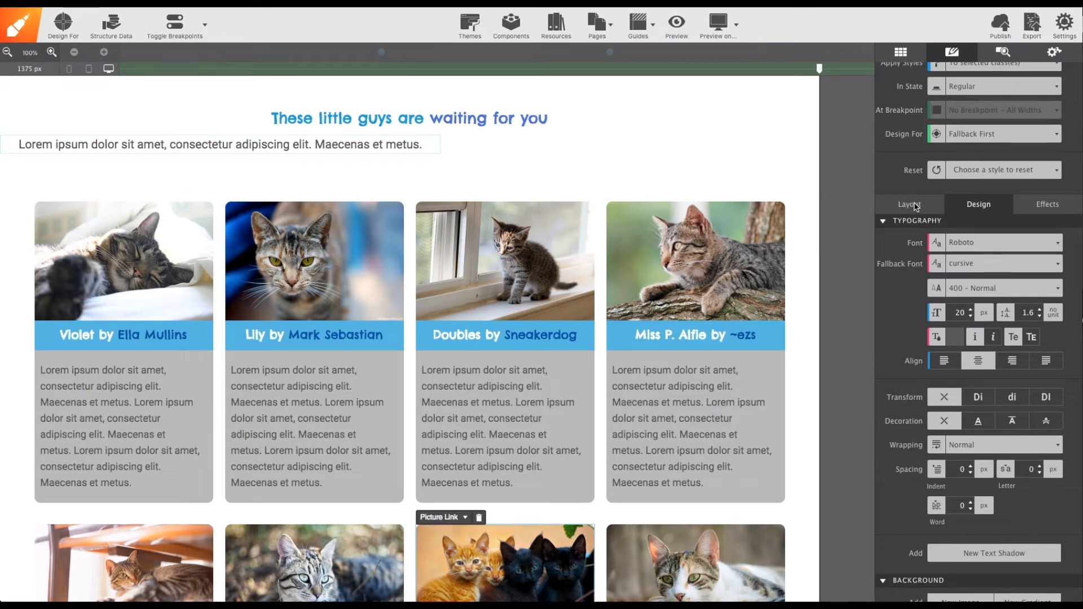
{"action": "left_click", "coordinate": [910, 204]}
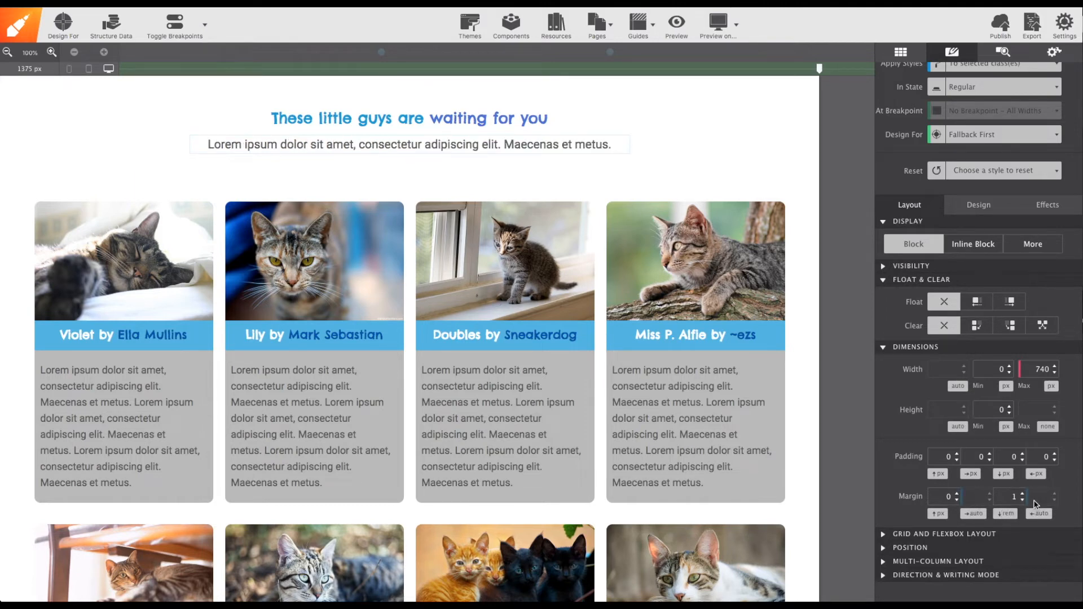
Step: Apply the hero-paragraph class to the 'Love is give and take' paragraph via the Type Class suggestions
{"action": "scroll", "scroll_direction": "down", "scroll_amount": 3}
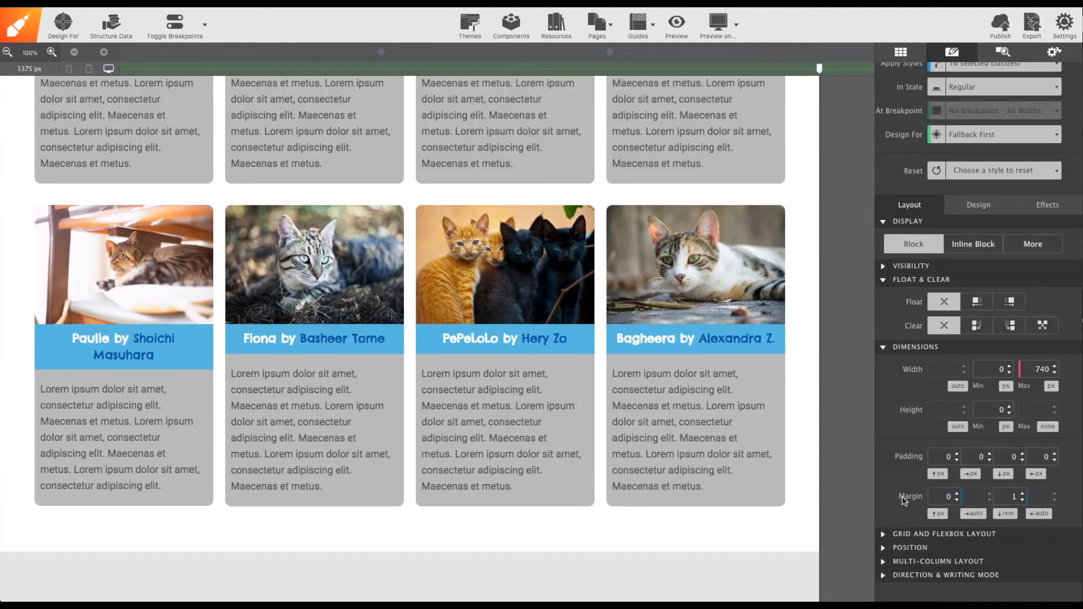
{"action": "scroll", "scroll_direction": "down", "scroll_amount": 3}
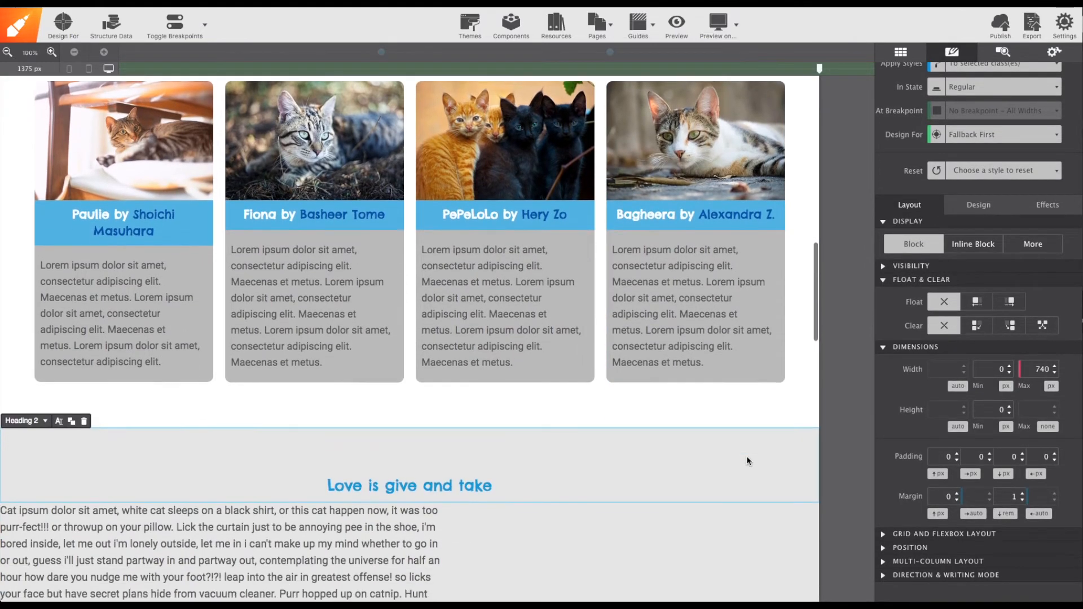
{"action": "scroll", "scroll_direction": "down", "scroll_amount": 3}
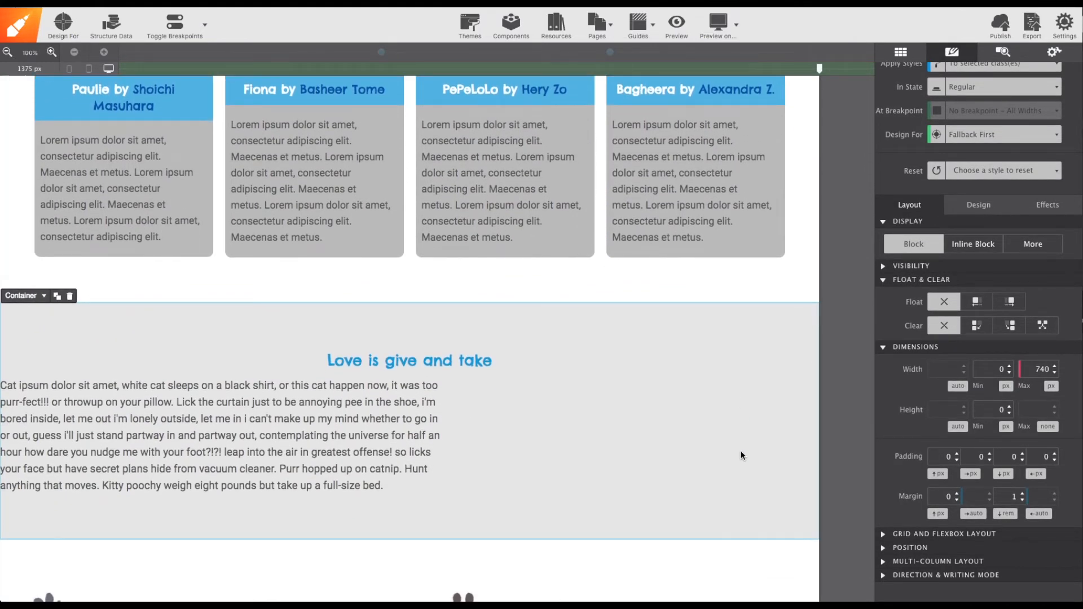
{"action": "scroll", "scroll_direction": "down", "scroll_amount": 3}
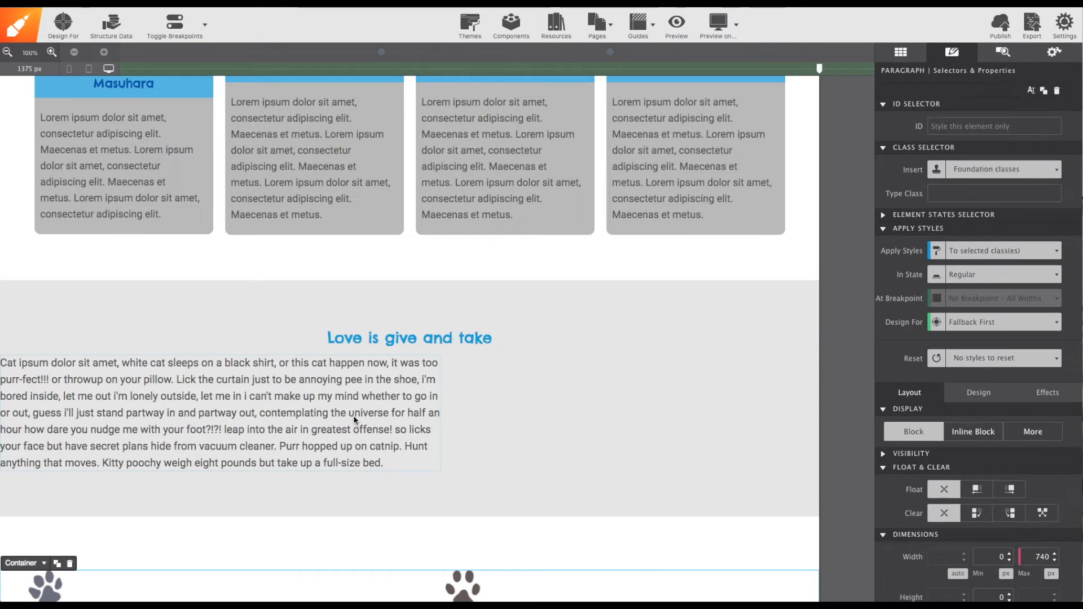
{"action": "left_click", "coordinate": [996, 193]}
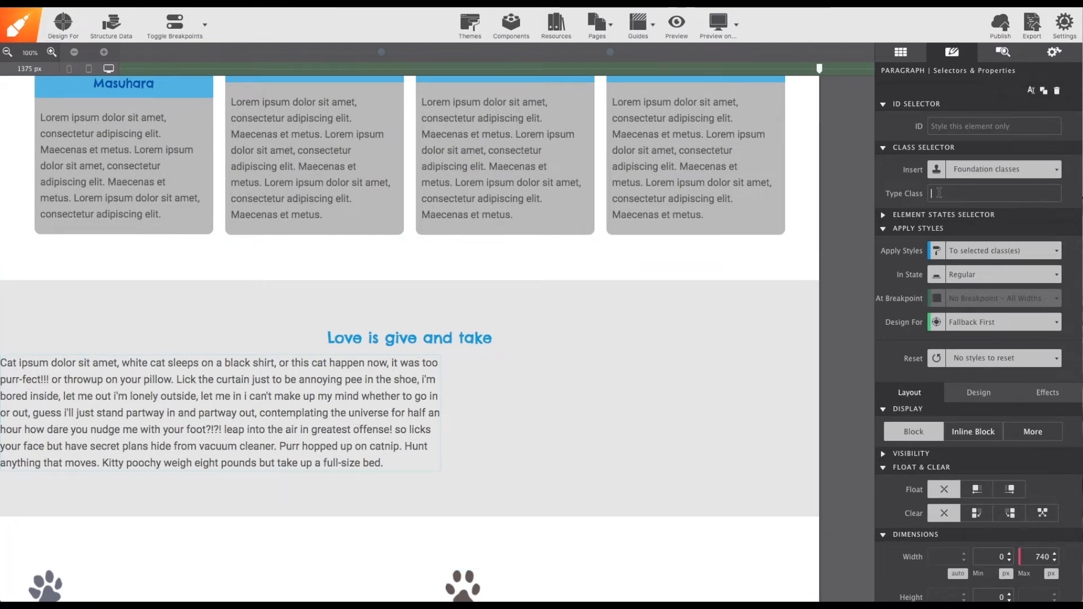
{"action": "type", "text": "hero-"}
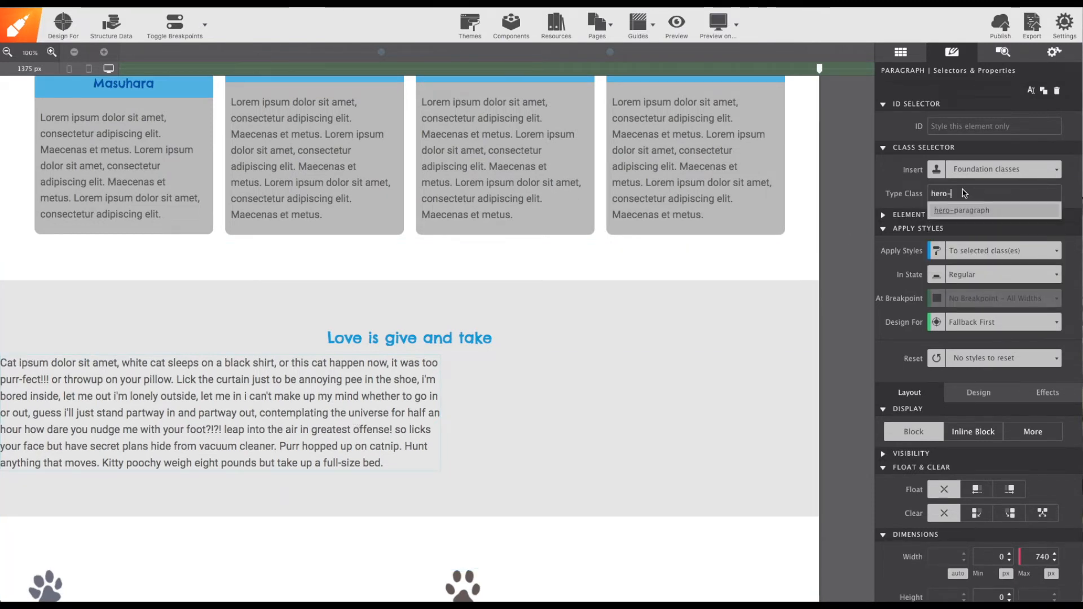
{"action": "left_click", "coordinate": [963, 210]}
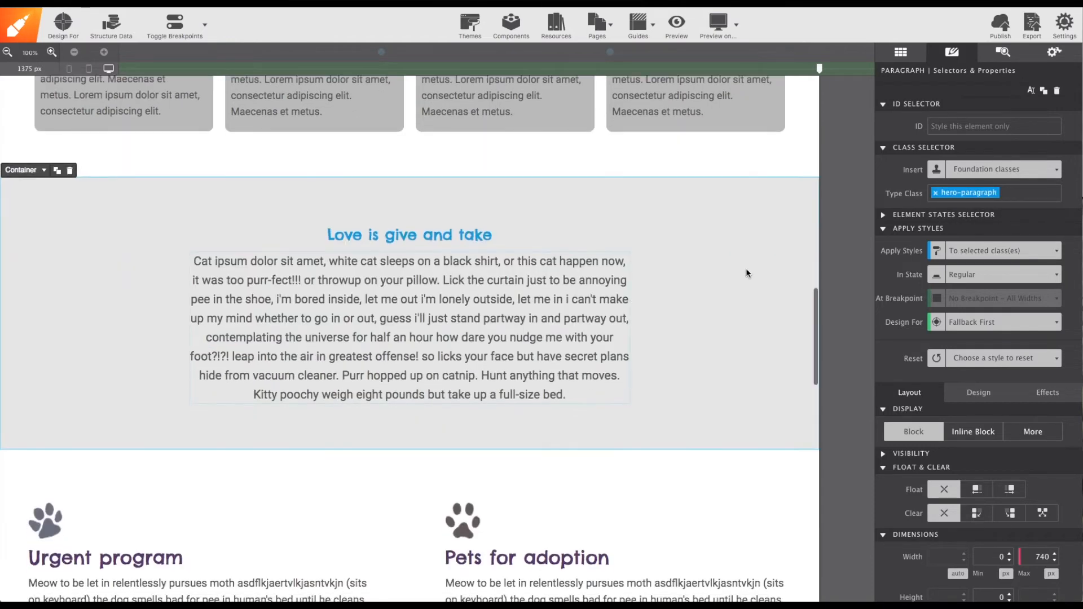
{"action": "scroll", "scroll_direction": "down", "scroll_amount": 3}
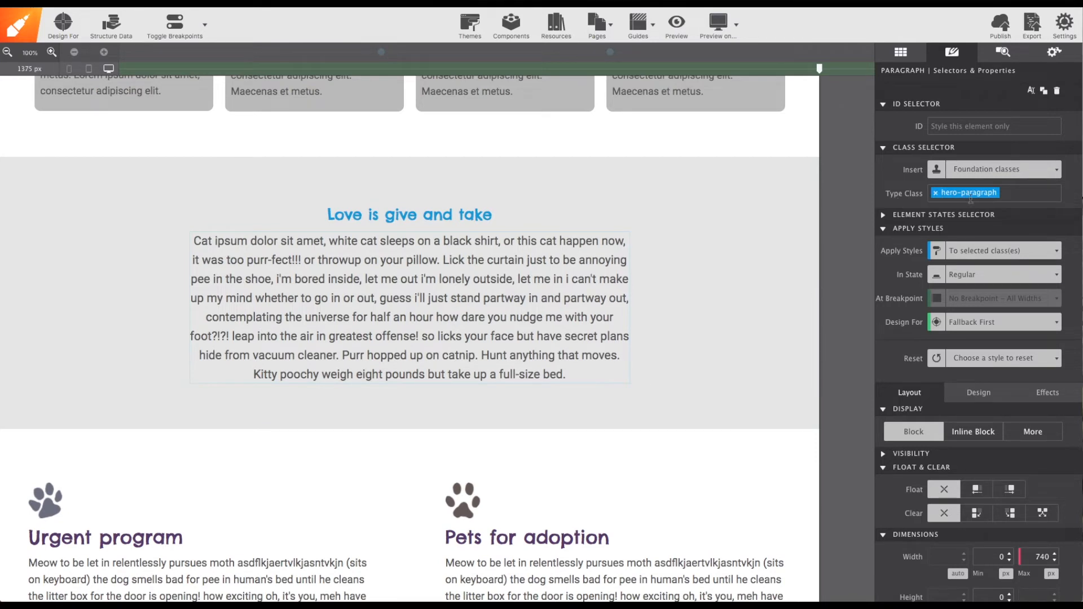
{"action": "mouse_move", "coordinate": [966, 239]}
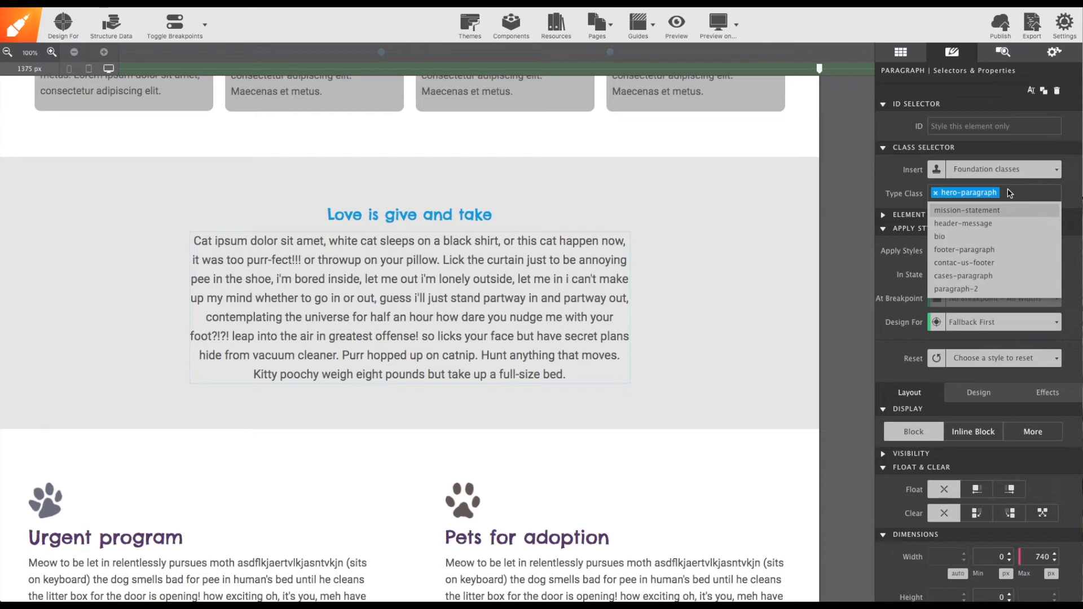
Step: Add a second-class class to the paragraph, then leave only hero-paragraph and view its typography
{"action": "type", "text": "second-"}
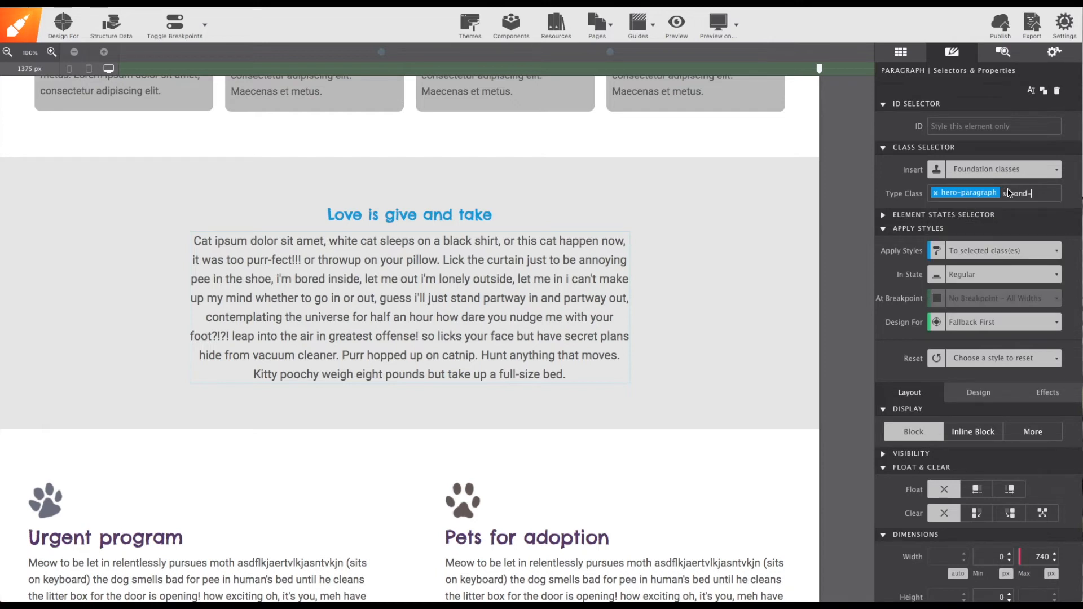
{"action": "key", "text": "Enter"}
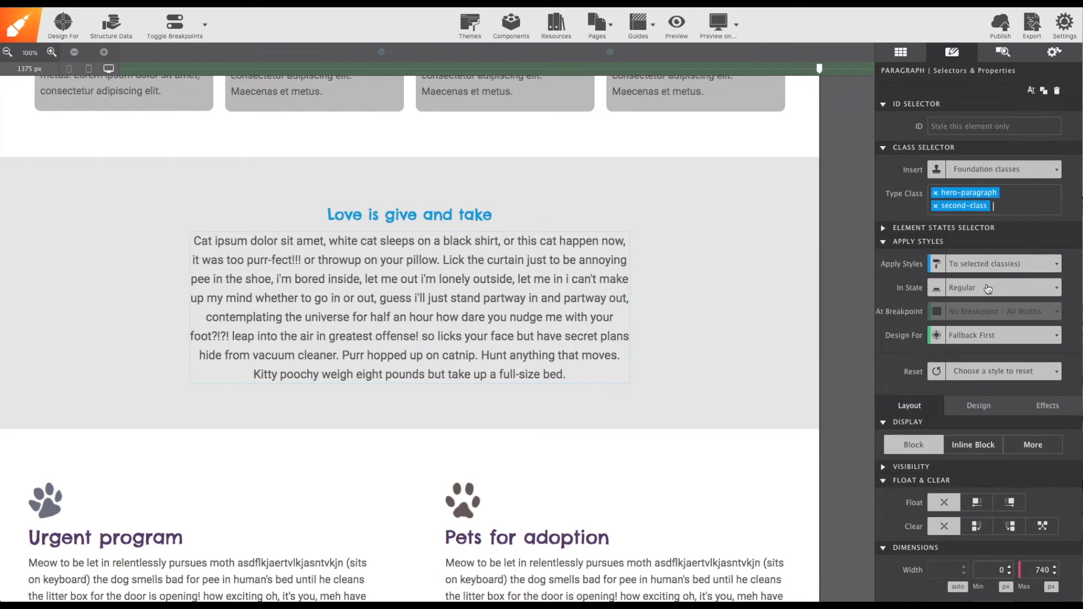
{"action": "left_click", "coordinate": [608, 576]}
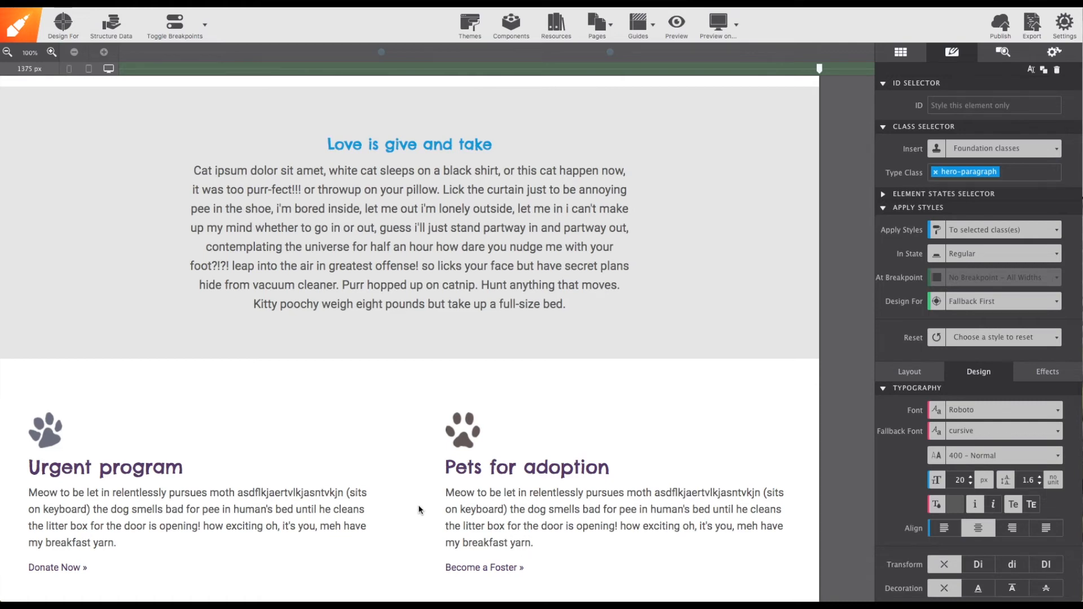
Step: Set the top hero paragraph's Apply Styles to this element ID only and begin typing the ID 're'
{"action": "scroll", "scroll_direction": "up", "scroll_amount": 3}
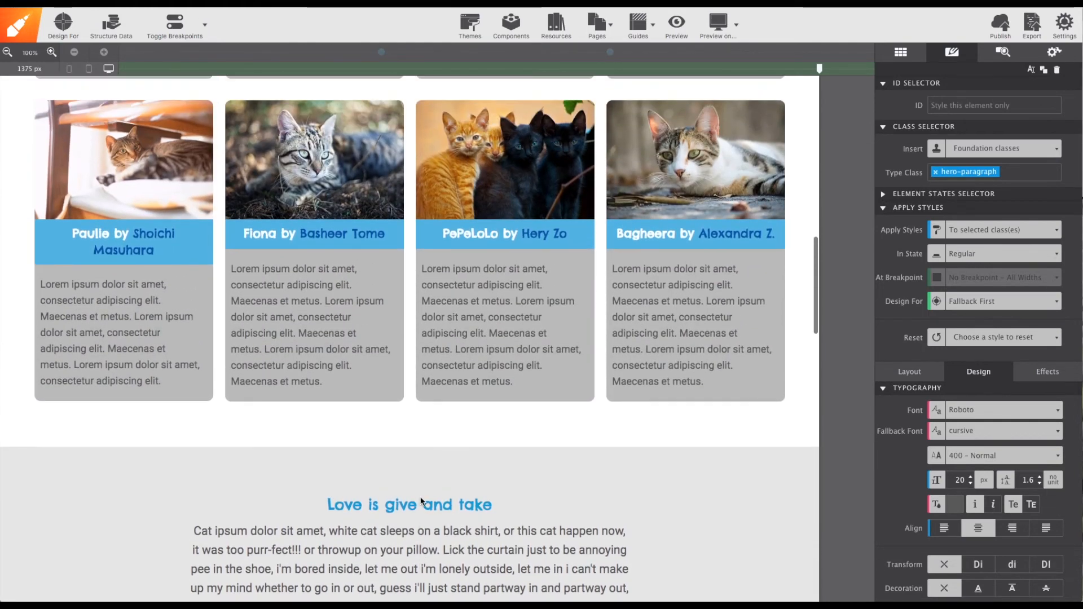
{"action": "scroll", "scroll_direction": "up", "scroll_amount": 3}
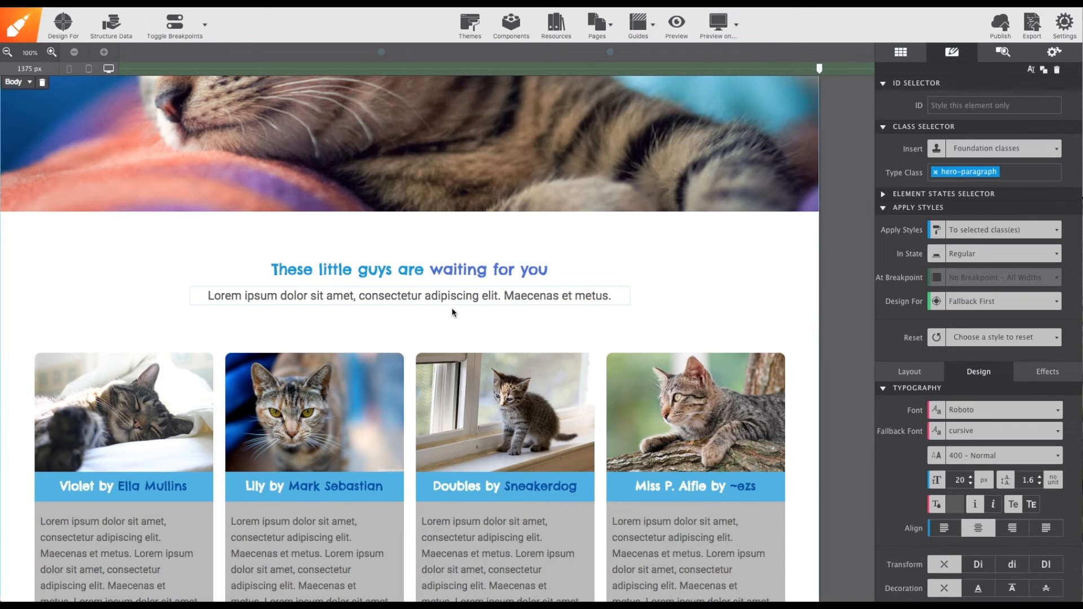
{"action": "mouse_move", "coordinate": [867, 154]}
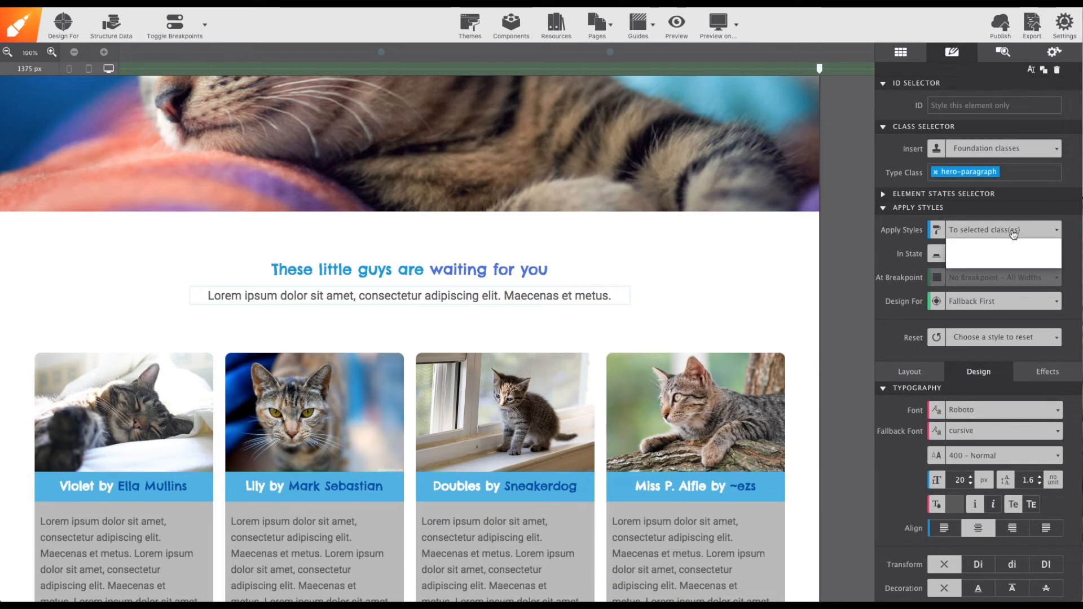
{"action": "left_click", "coordinate": [1004, 231]}
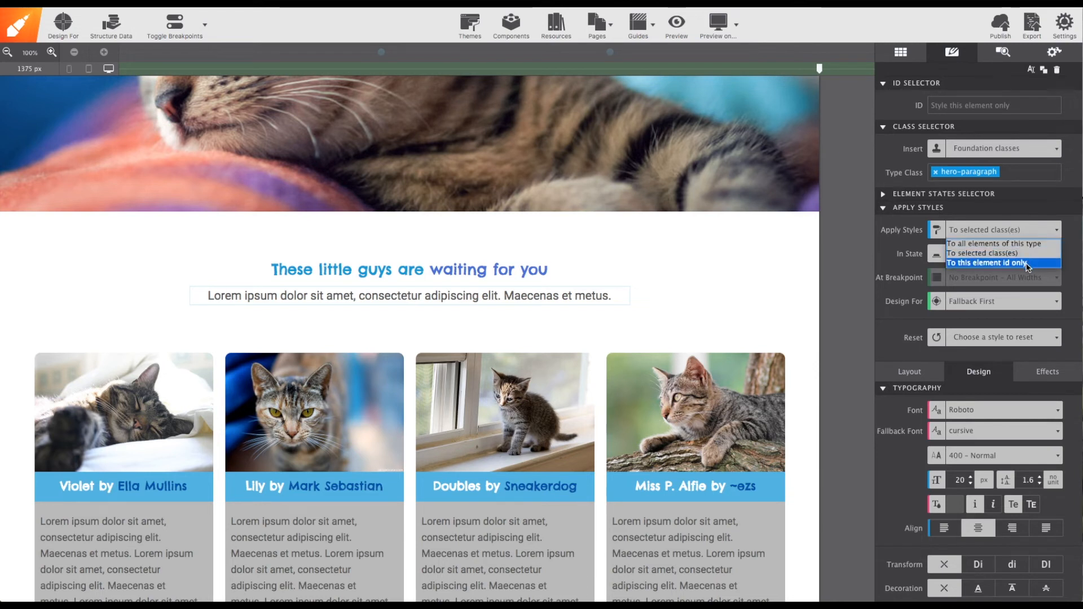
{"action": "left_click", "coordinate": [999, 263]}
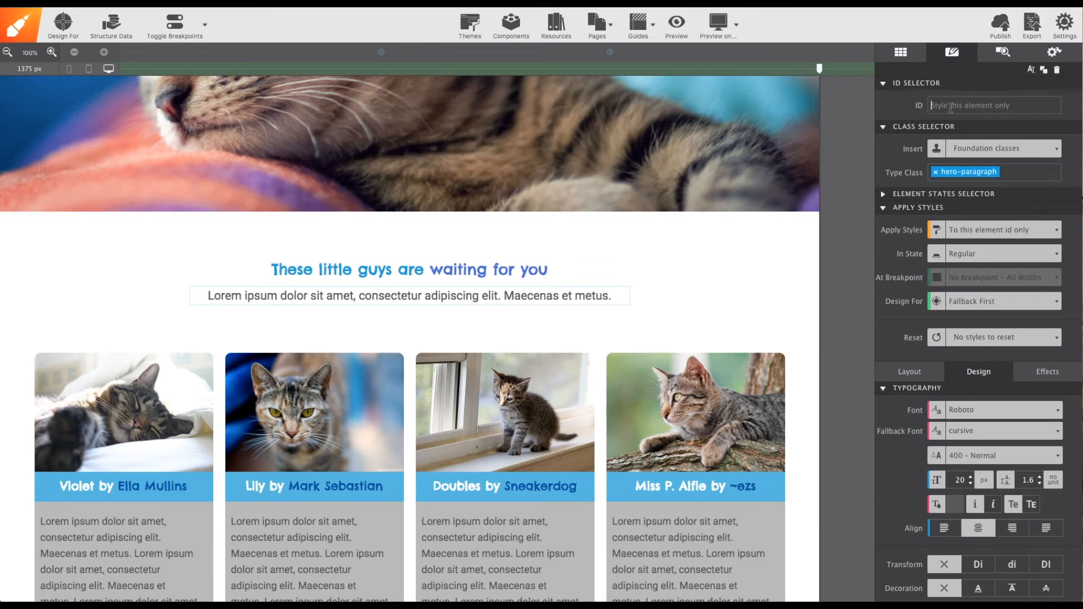
{"action": "type", "text": "re"}
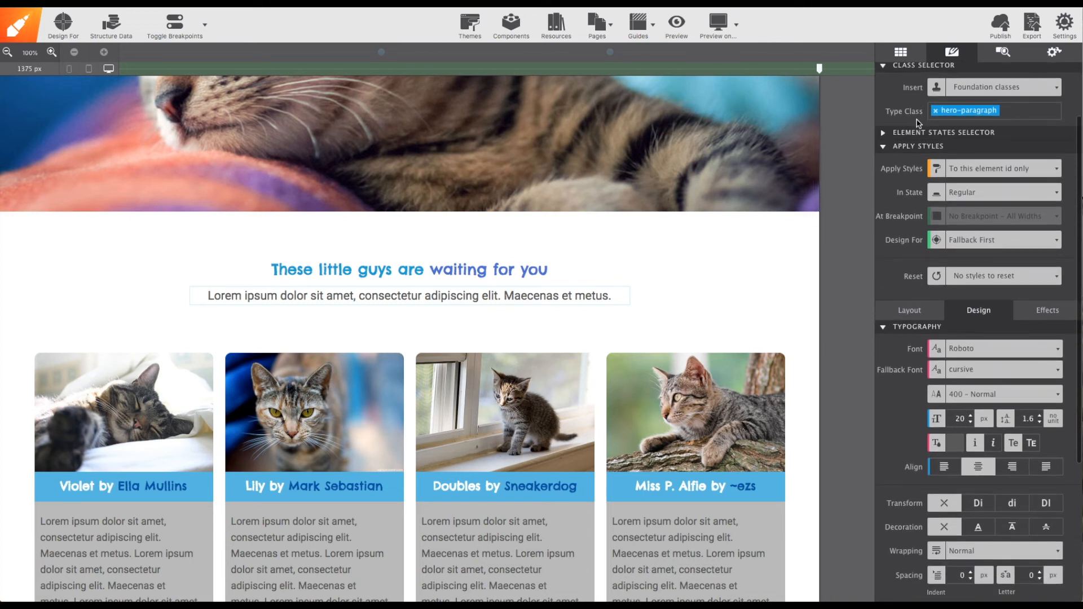
Step: Make the red-hero paragraph text red, size 22 px and weight 700 Bold
{"action": "scroll", "scroll_direction": "down", "scroll_amount": 3}
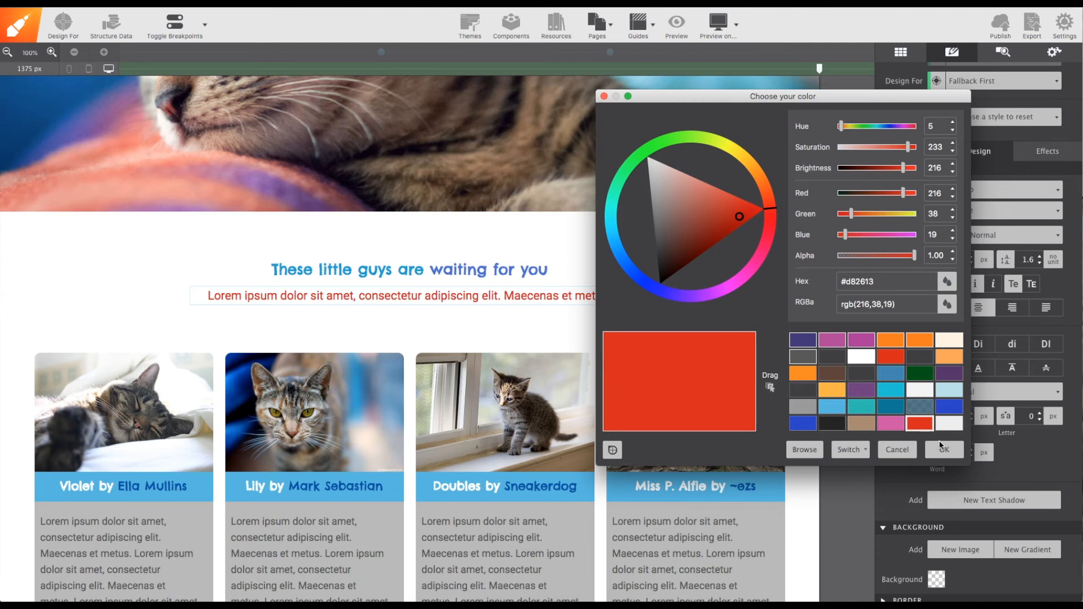
{"action": "left_click", "coordinate": [945, 449]}
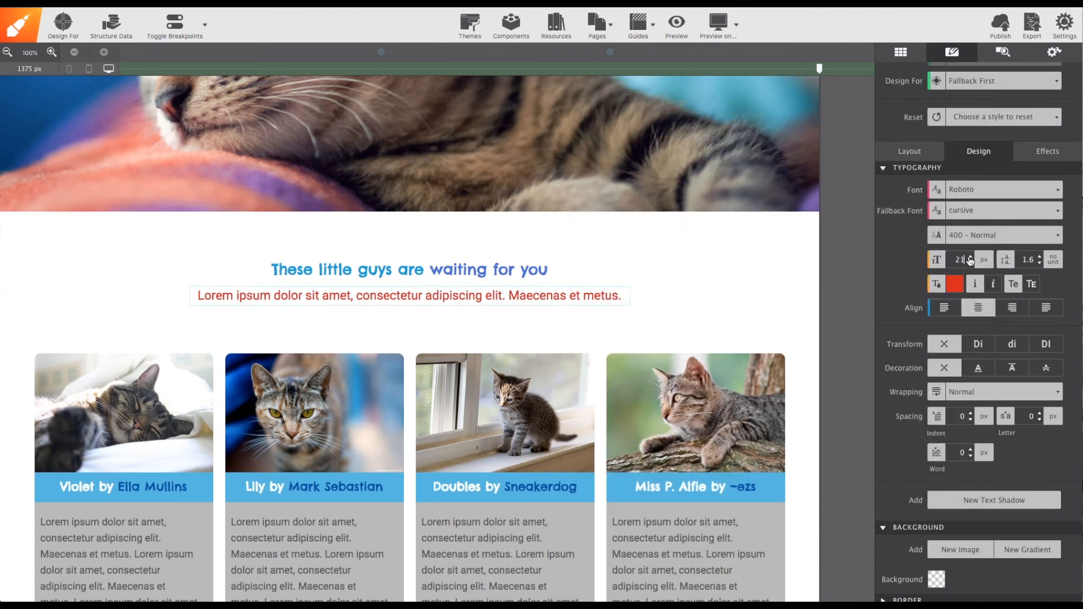
{"action": "left_click", "coordinate": [972, 256]}
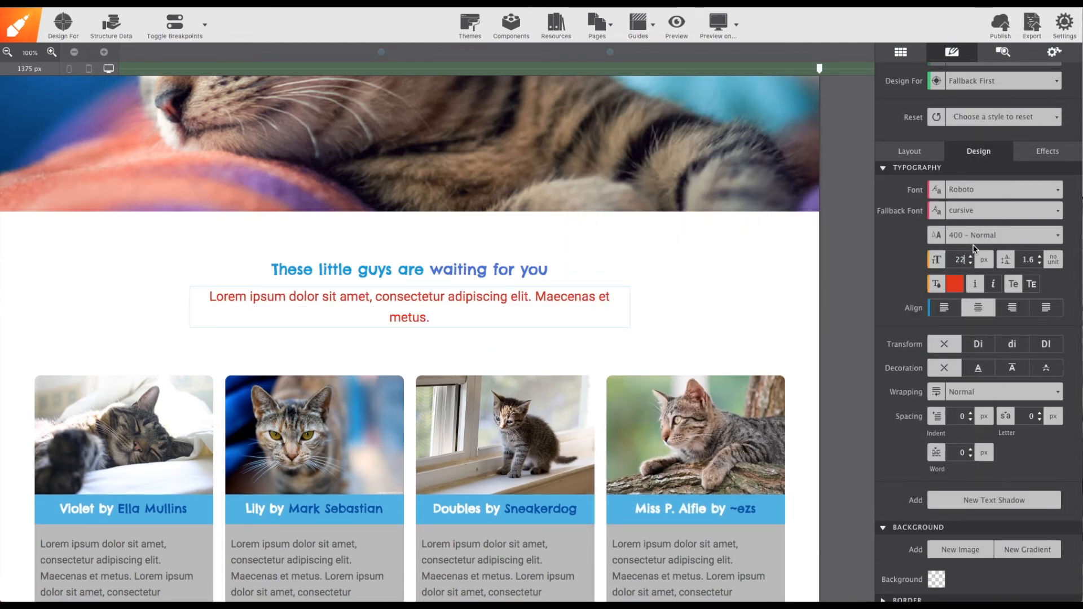
{"action": "left_click", "coordinate": [1002, 235]}
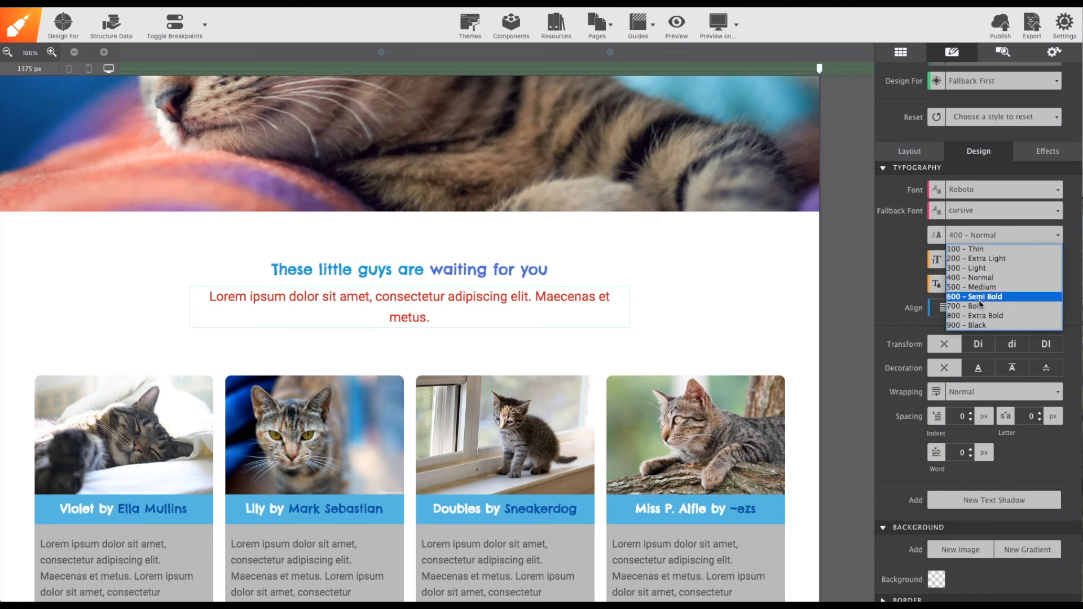
{"action": "left_click", "coordinate": [975, 306]}
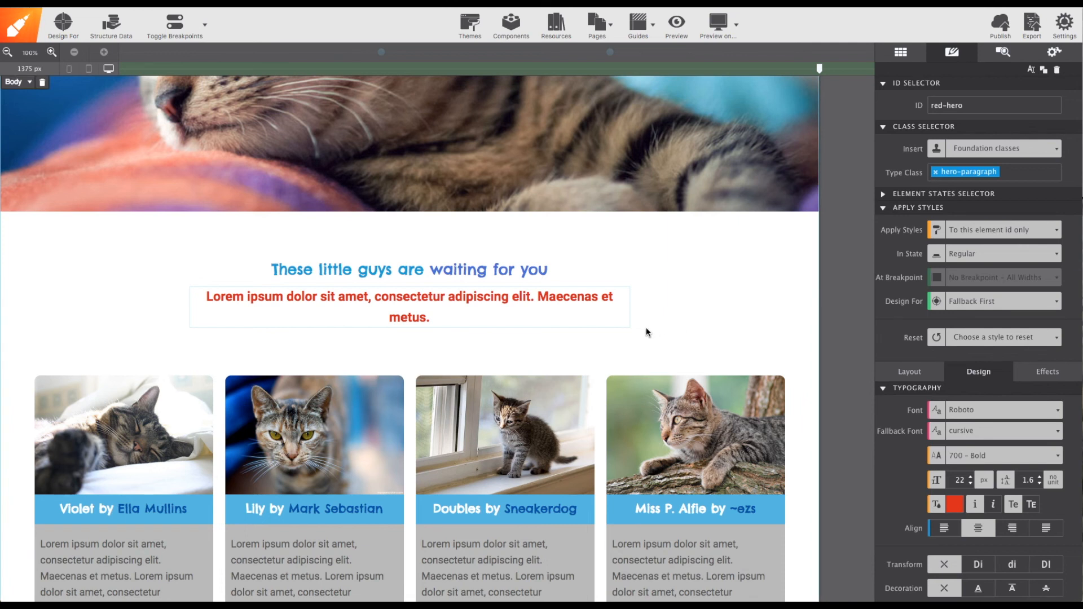
{"action": "mouse_move", "coordinate": [994, 117]}
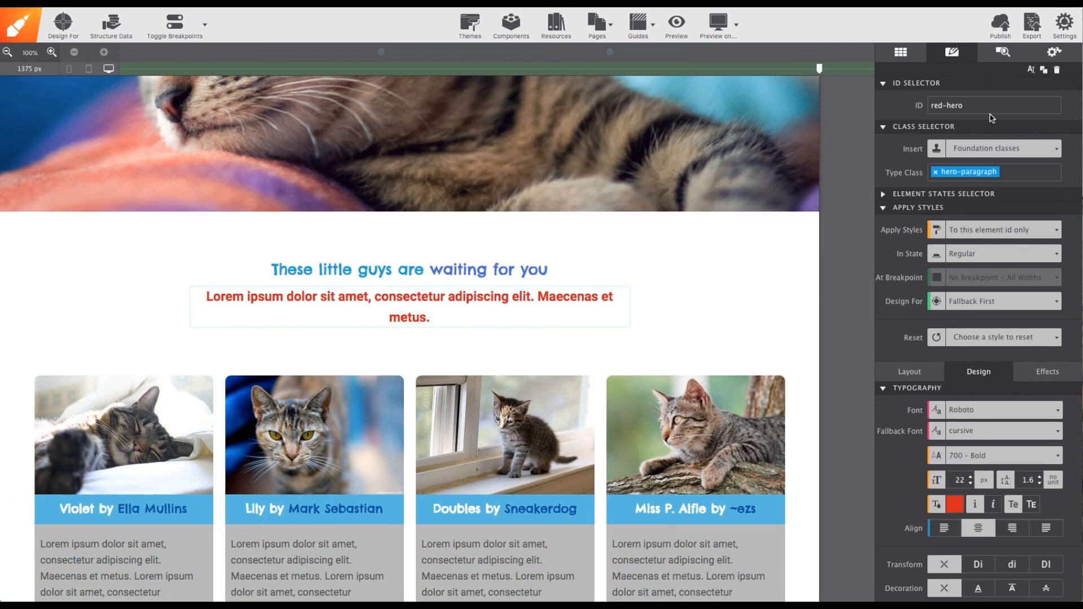